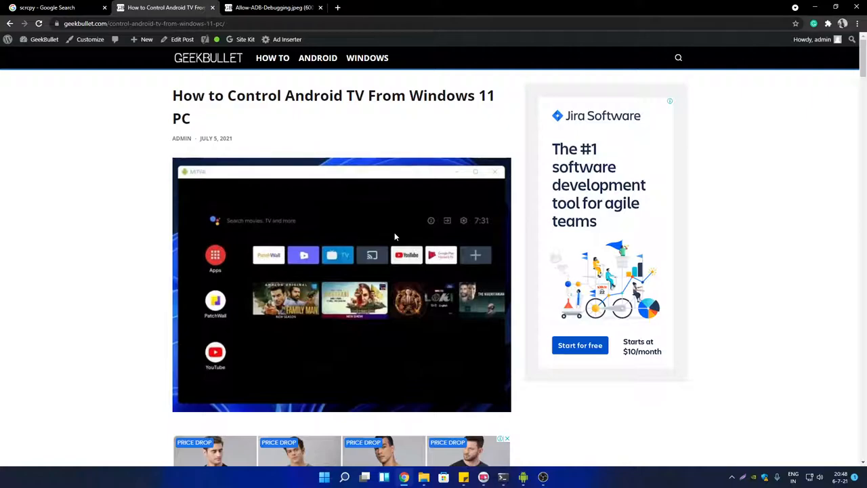
mouse_move(502, 146)
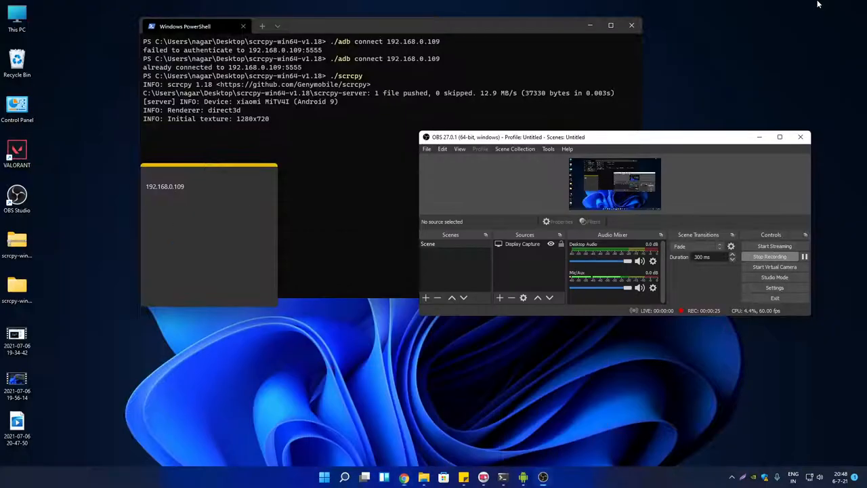
mouse_move(525, 477)
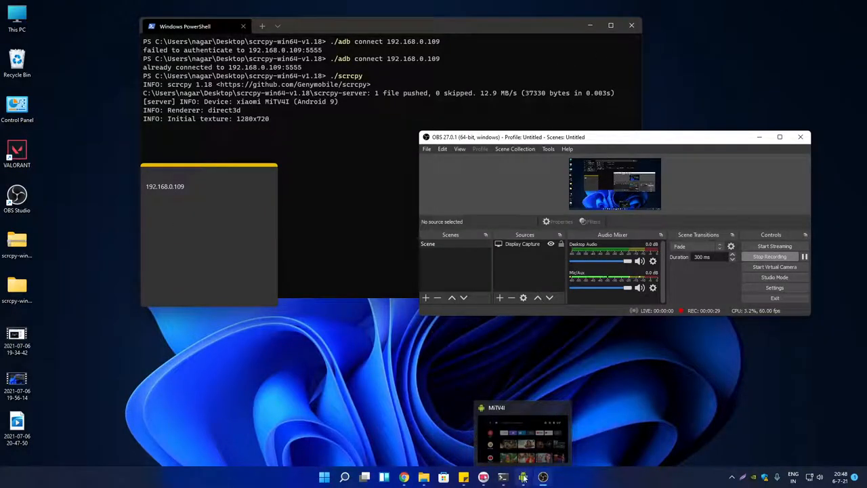
On the mirrored TV, open Settings > Device Preferences > About, showing model MiTV4I on Android 9
left_click(521, 433)
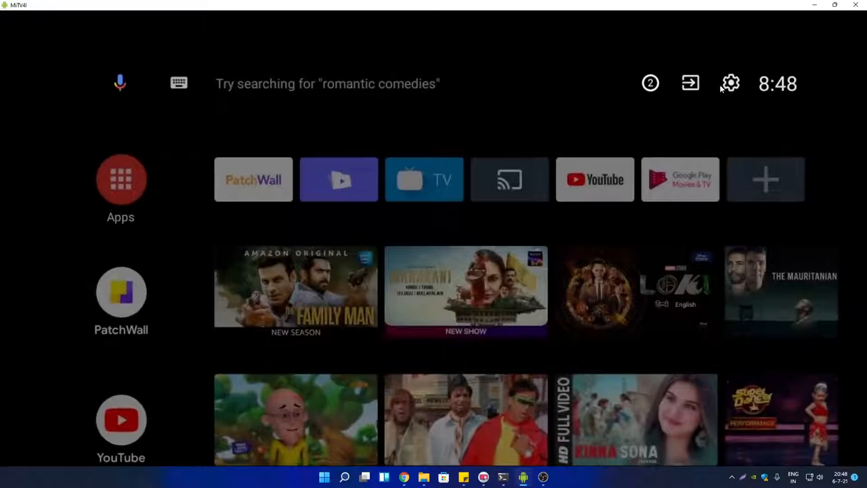
left_click(729, 82)
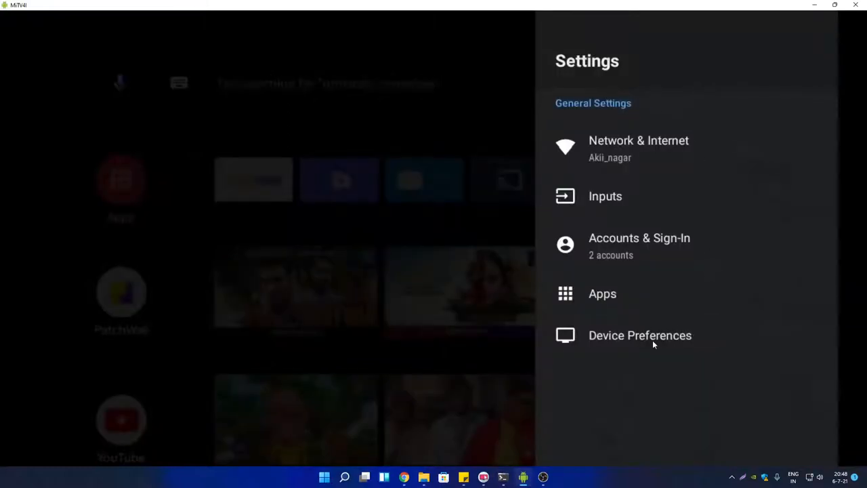
left_click(640, 334)
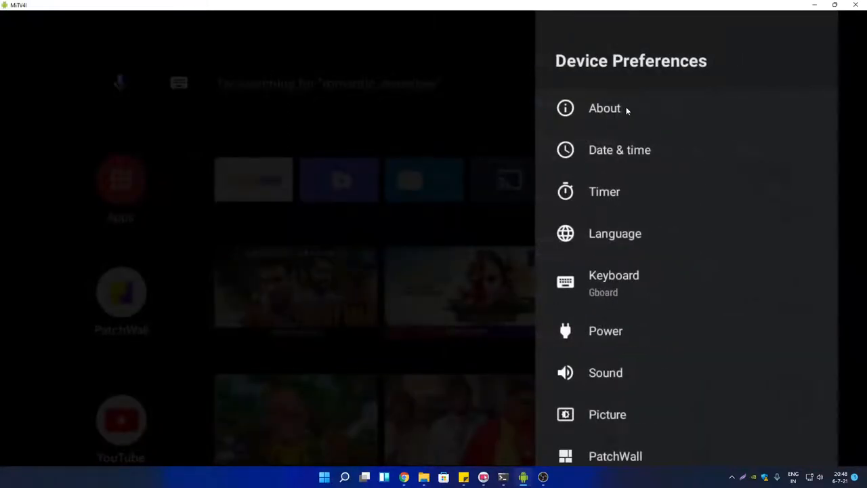
left_click(604, 108)
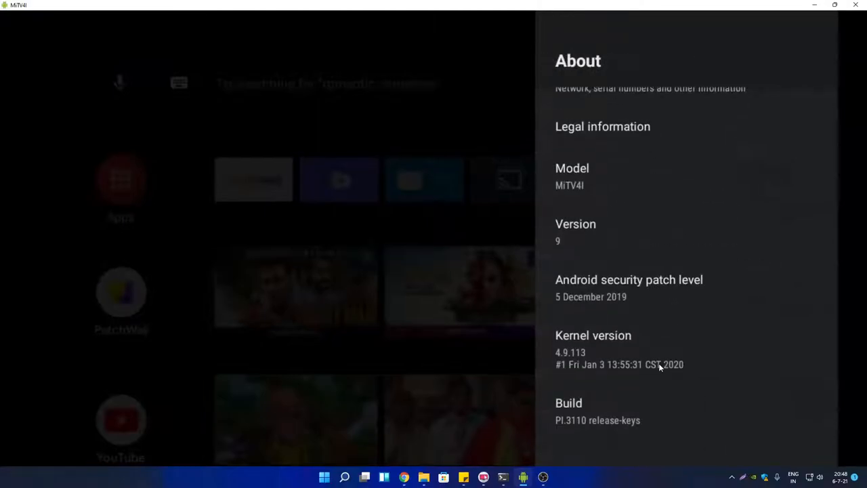
mouse_move(596, 408)
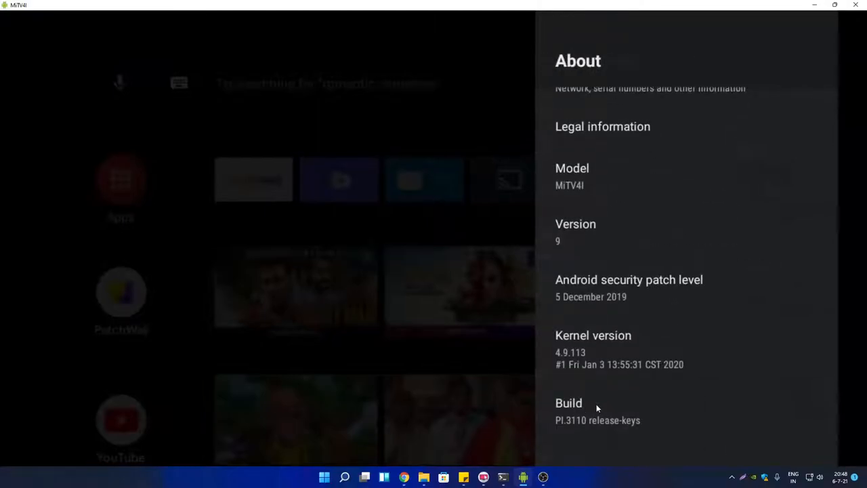
mouse_move(620, 408)
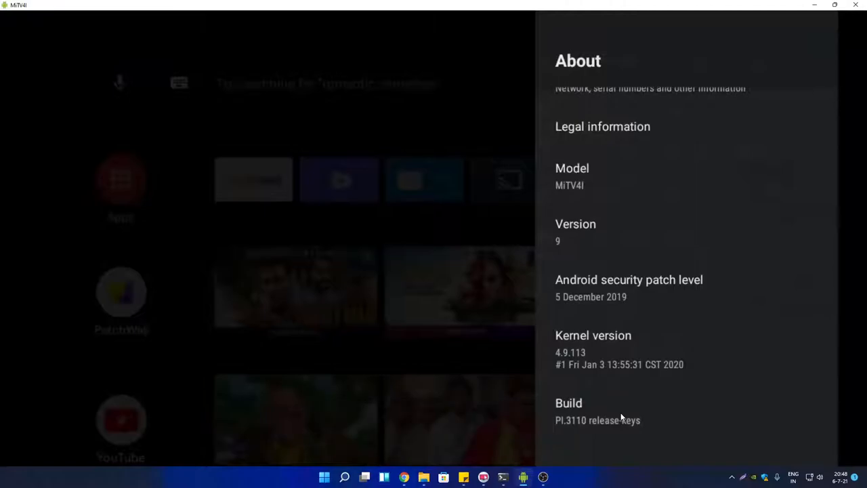
mouse_move(643, 353)
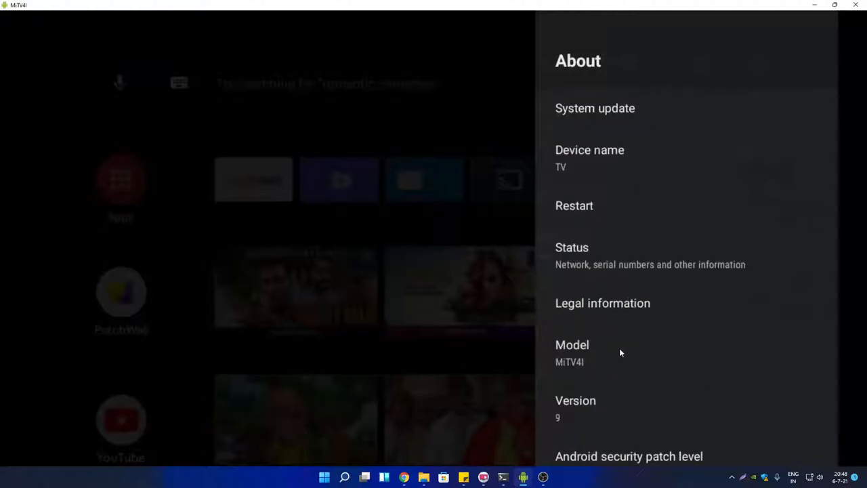
mouse_move(454, 124)
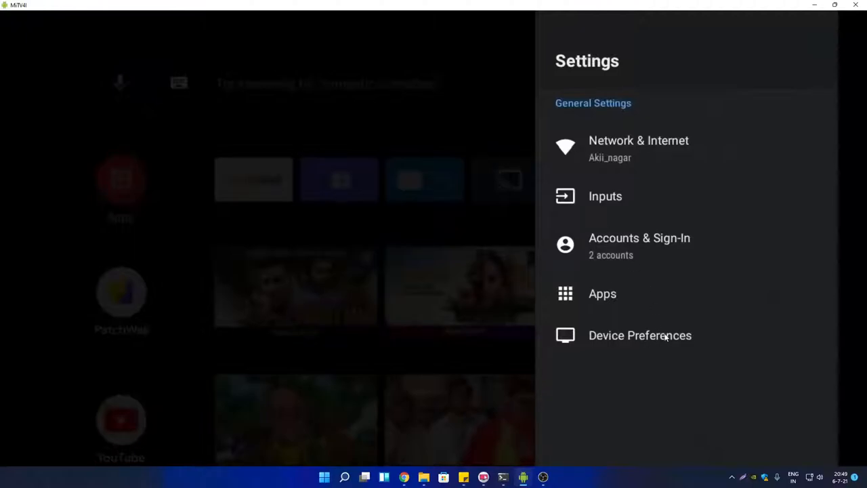
Open Device Preferences > Developer options to check that USB and MiTV Adb debugging are on
left_click(639, 335)
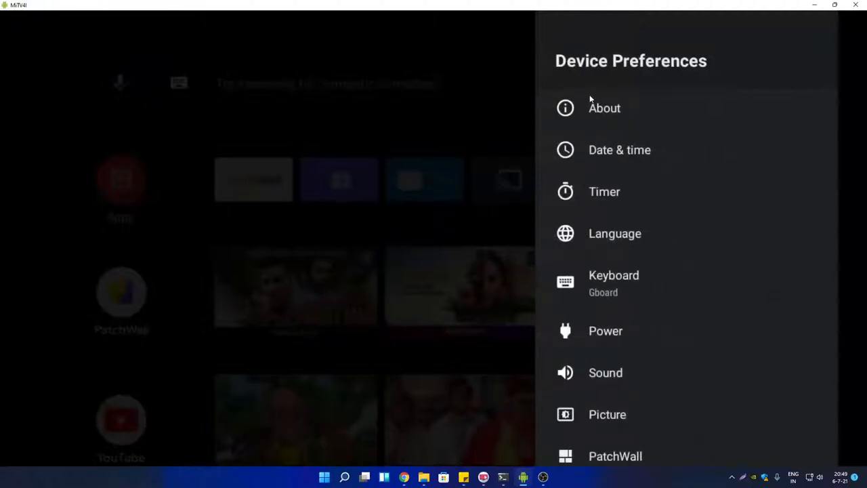
scroll("down", 3)
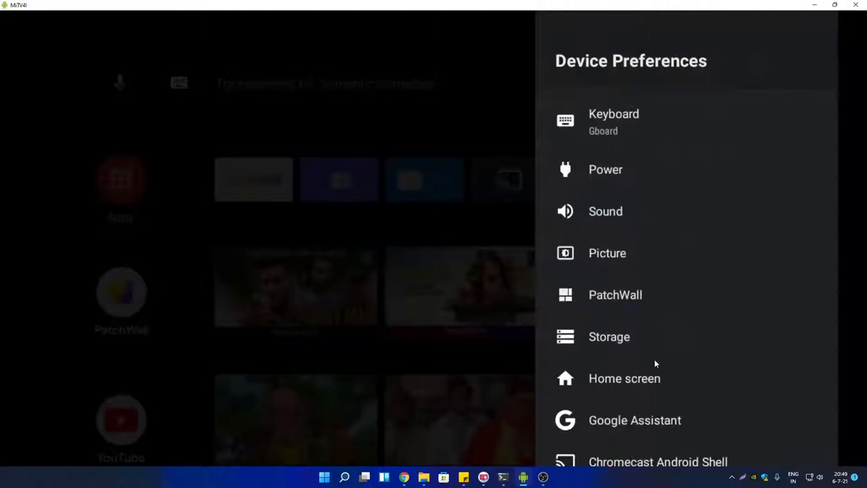
scroll("down", 3)
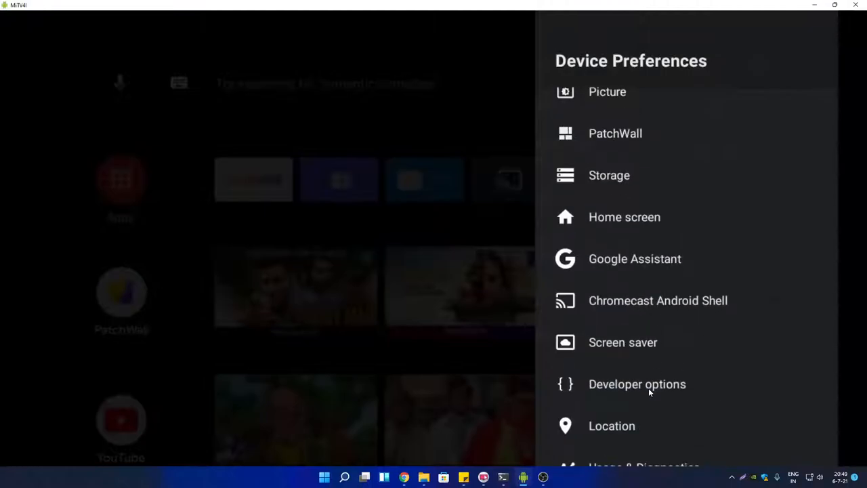
left_click(637, 383)
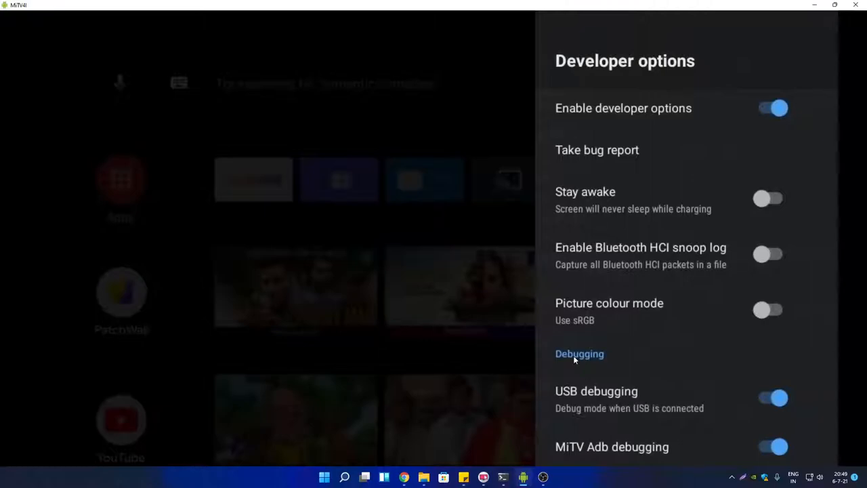
mouse_move(674, 447)
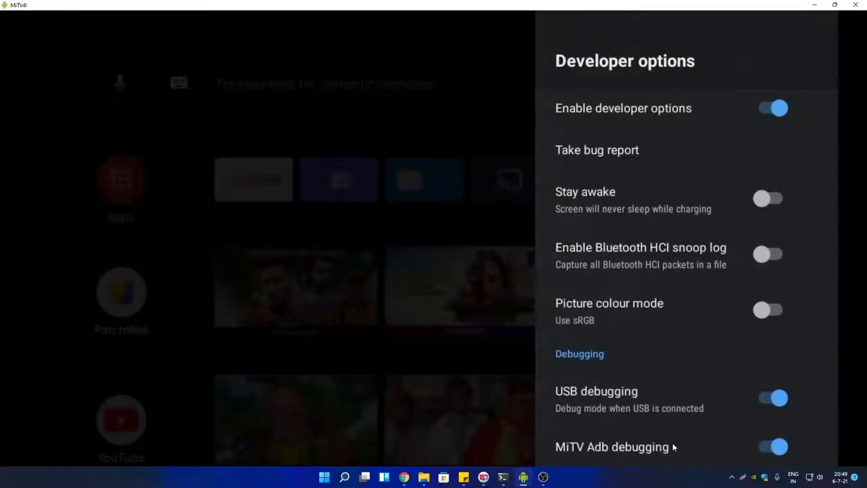
mouse_move(684, 436)
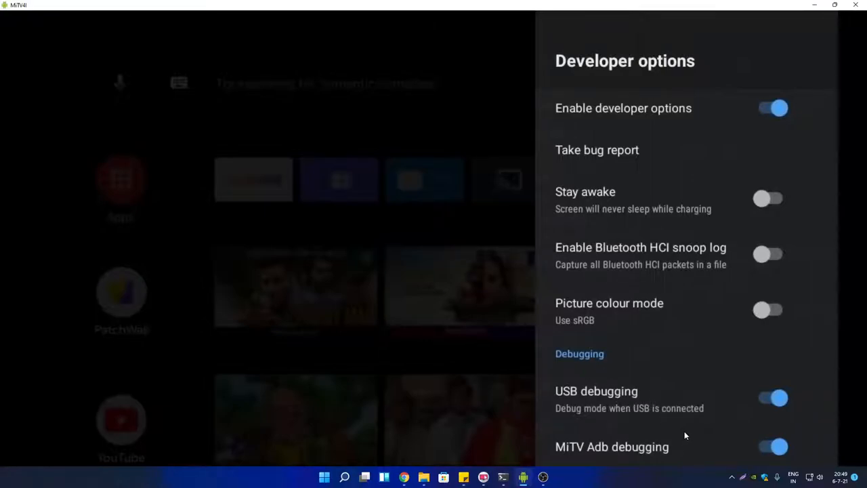
mouse_move(673, 425)
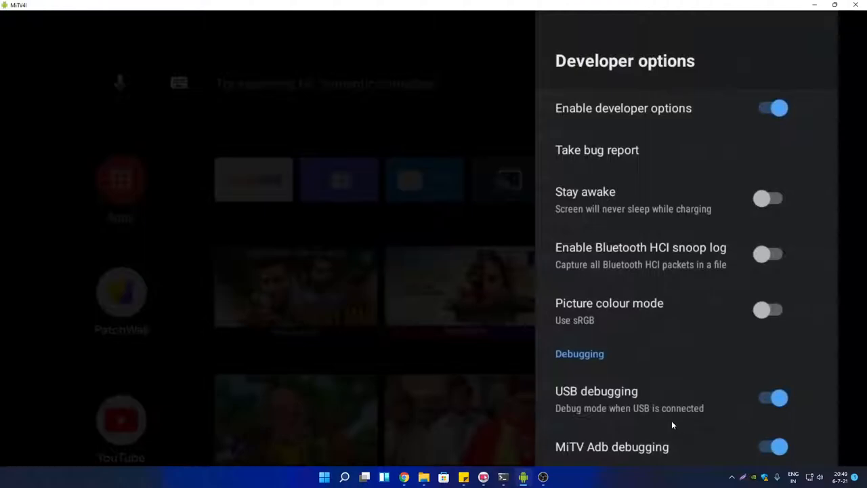
mouse_move(662, 419)
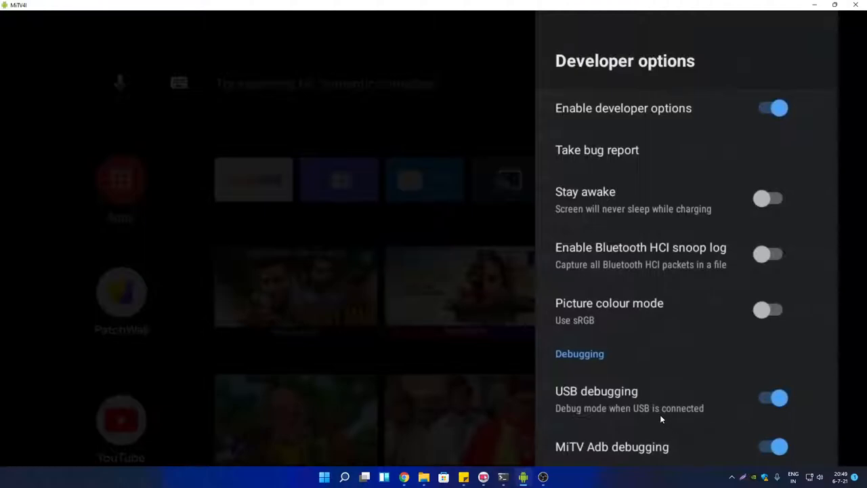
mouse_move(604, 397)
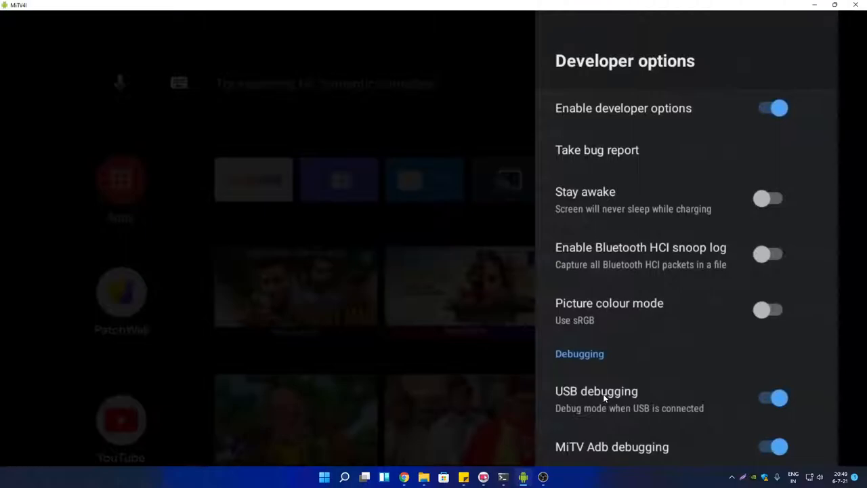
mouse_move(636, 228)
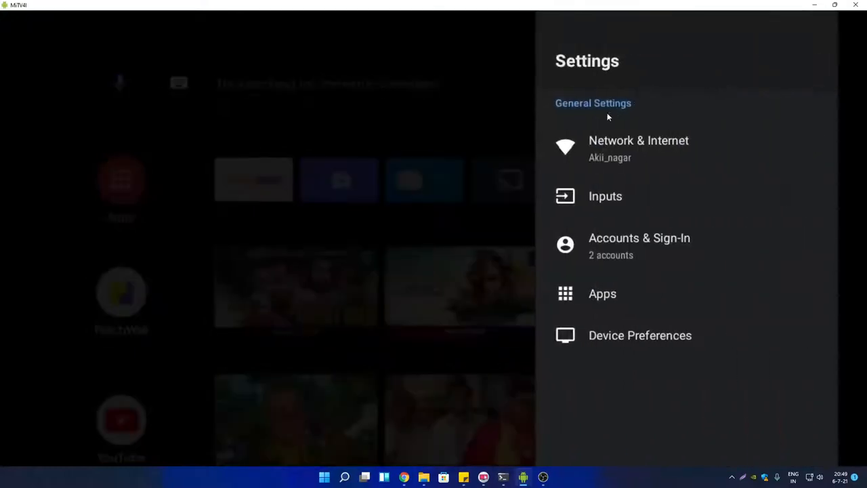
mouse_move(662, 144)
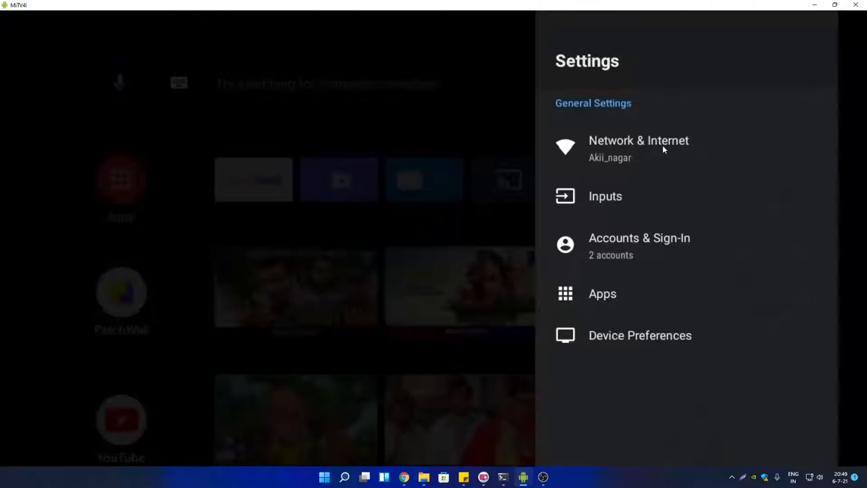
mouse_move(682, 208)
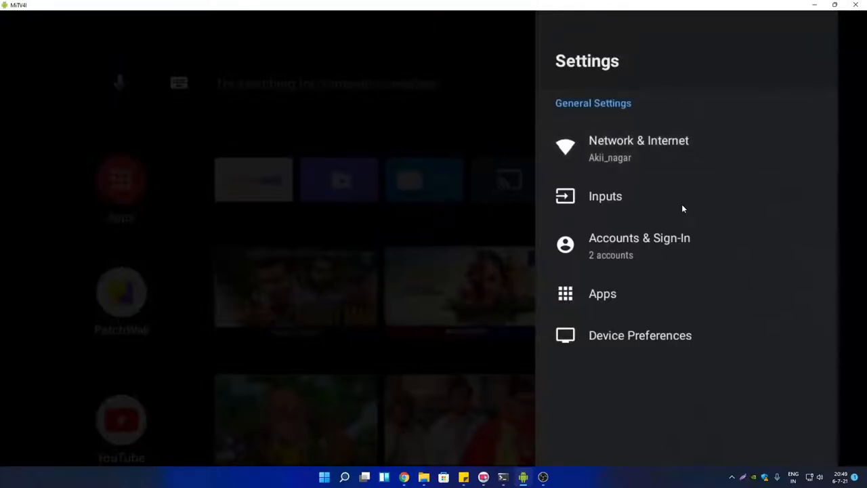
Open the connected Wi-Fi network's details to view IP address 192.168.0.109
left_click(637, 140)
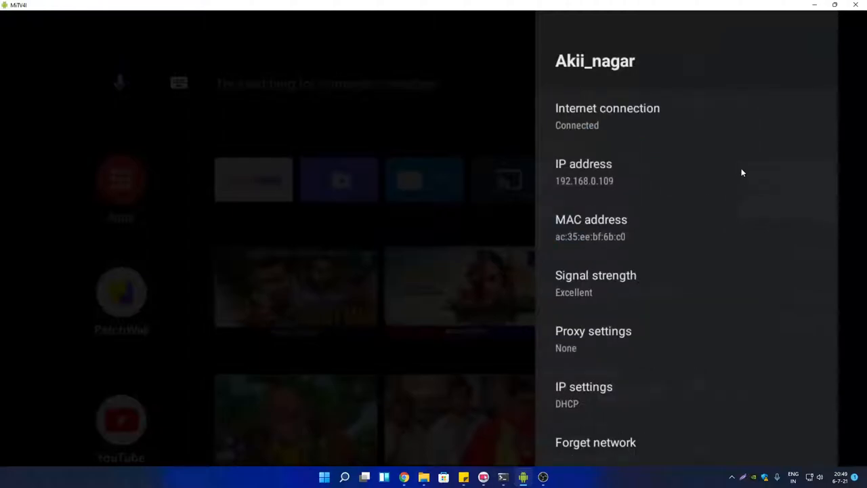
mouse_move(616, 120)
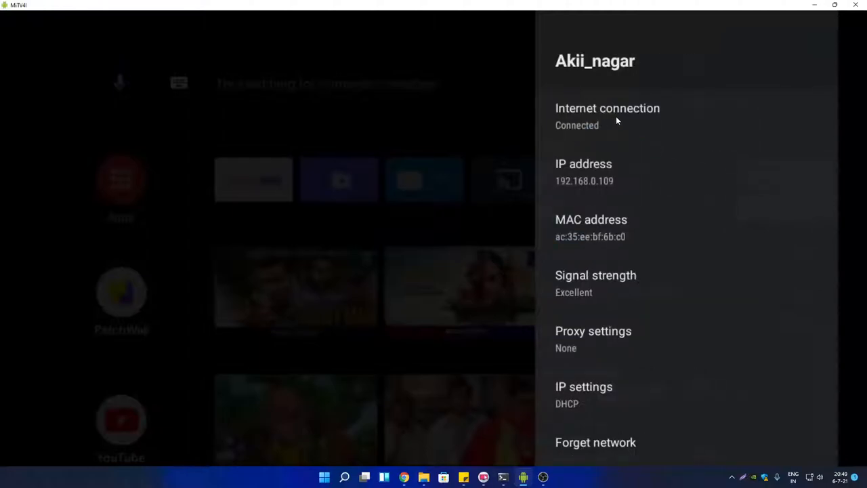
mouse_move(627, 222)
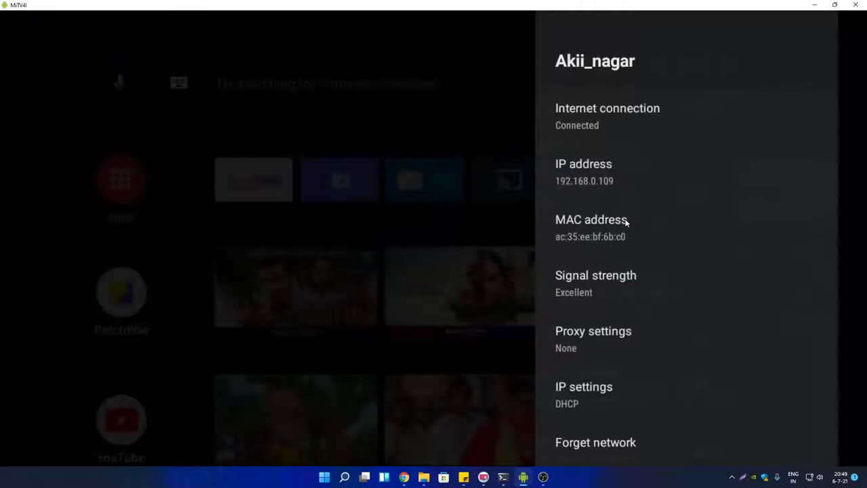
mouse_move(656, 181)
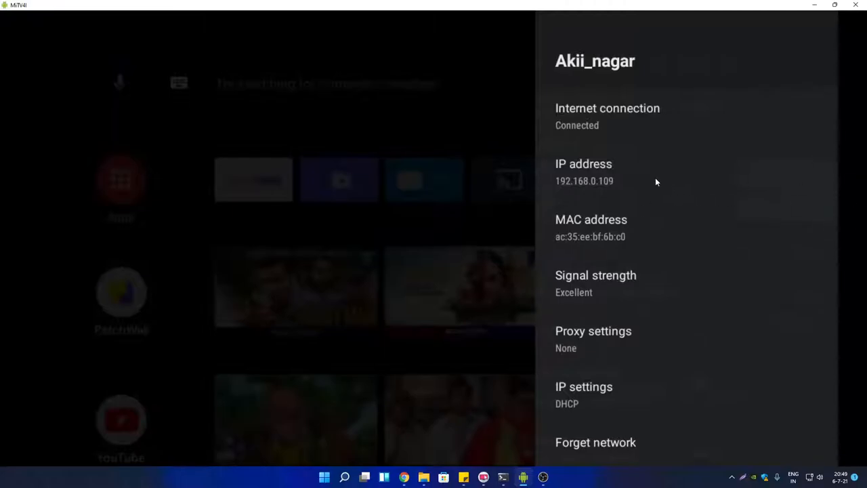
mouse_move(557, 168)
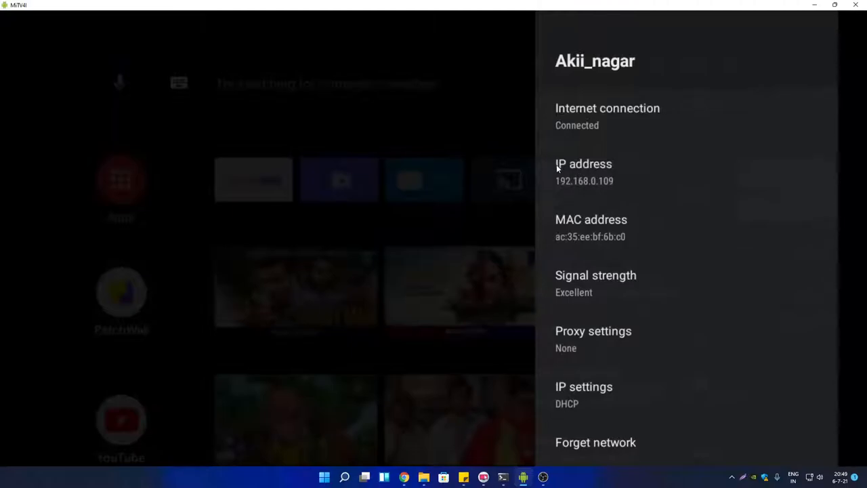
mouse_move(723, 65)
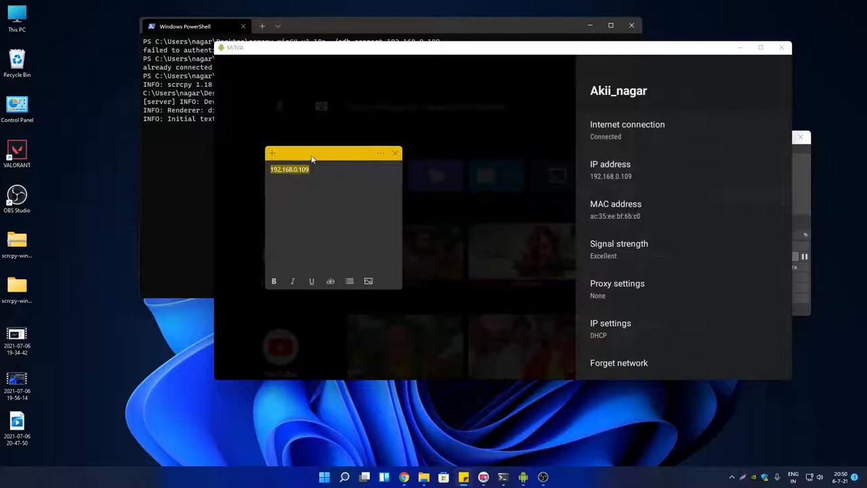
Close the TV mirroring window and run adb disconnect in PowerShell
left_click_drag(311, 152, 440, 152)
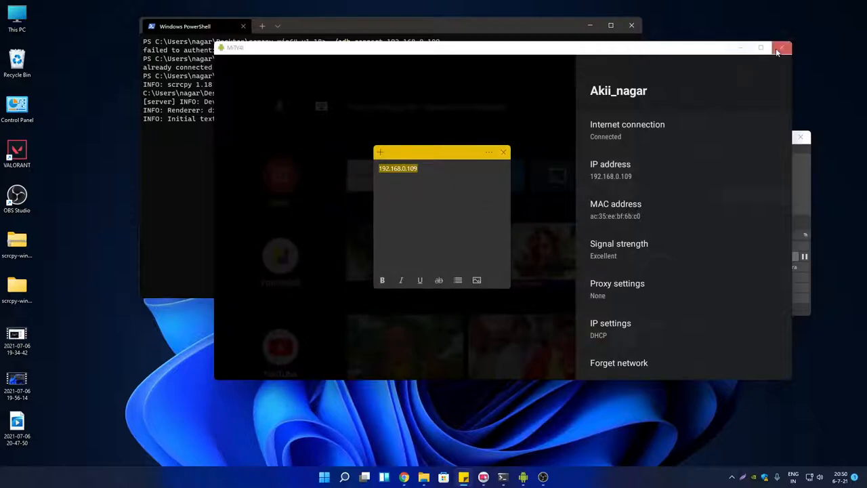
mouse_move(781, 48)
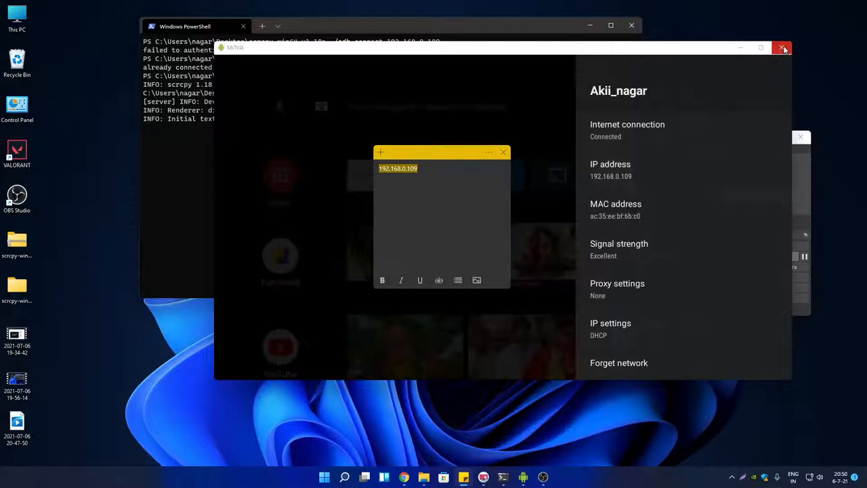
left_click(782, 48)
type("./adb disconne")
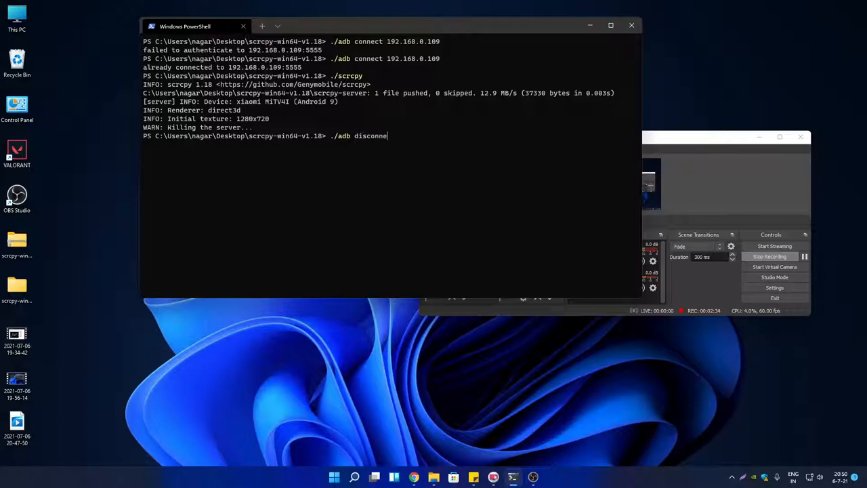
key("Return")
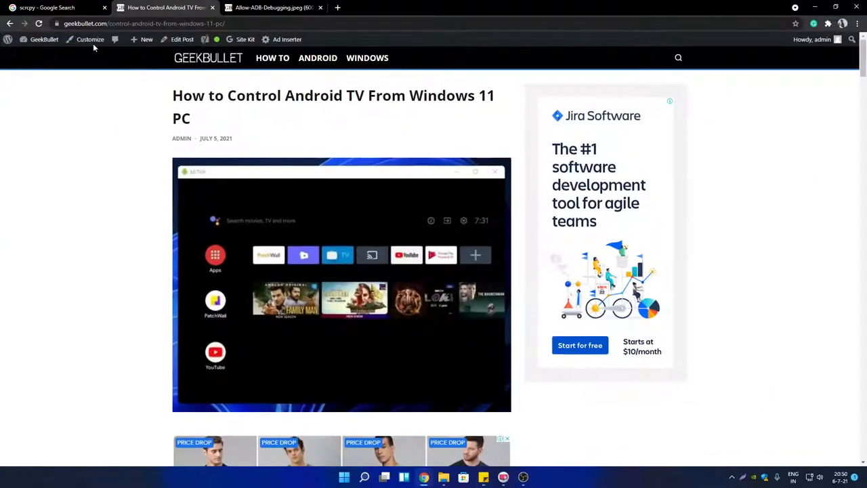
Download scrcpy-win64-v1.18.zip from the Genymobile/scrcpy GitHub v1.18 release to the Desktop
left_click(47, 7)
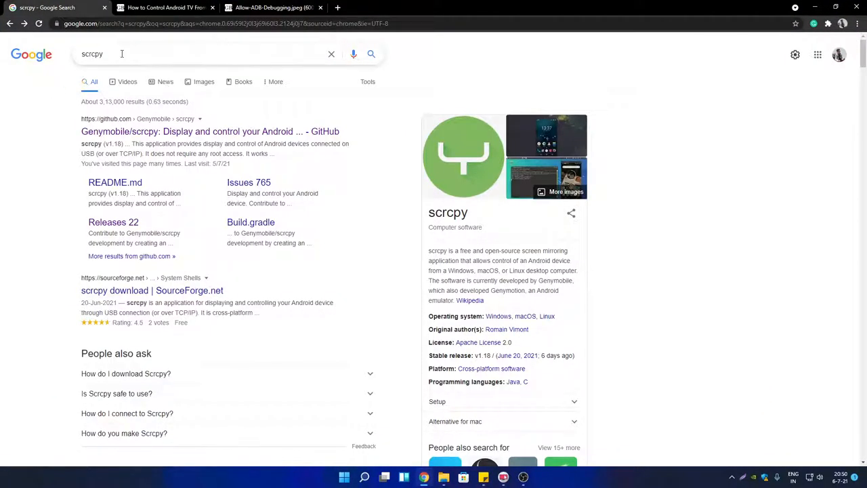
left_click(210, 131)
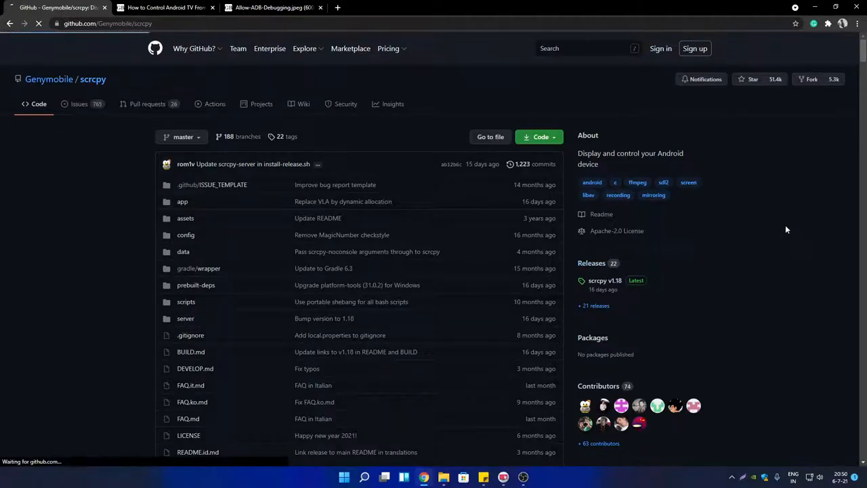
left_click(604, 280)
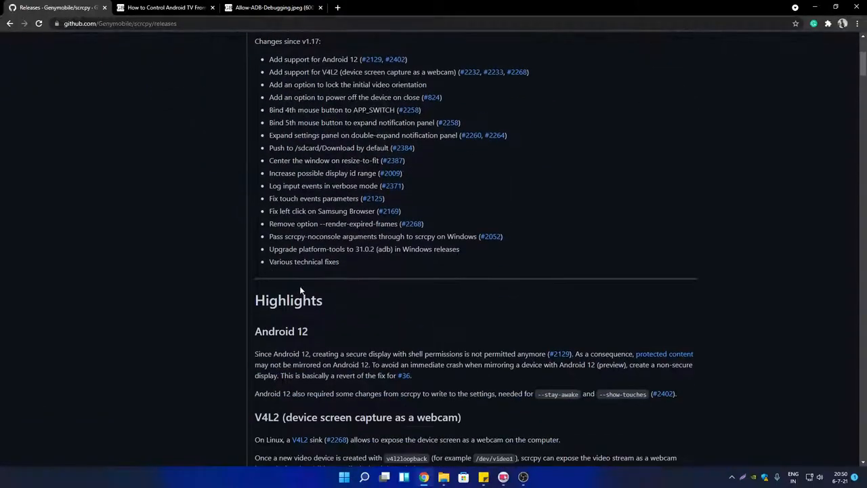
scroll("down", 3)
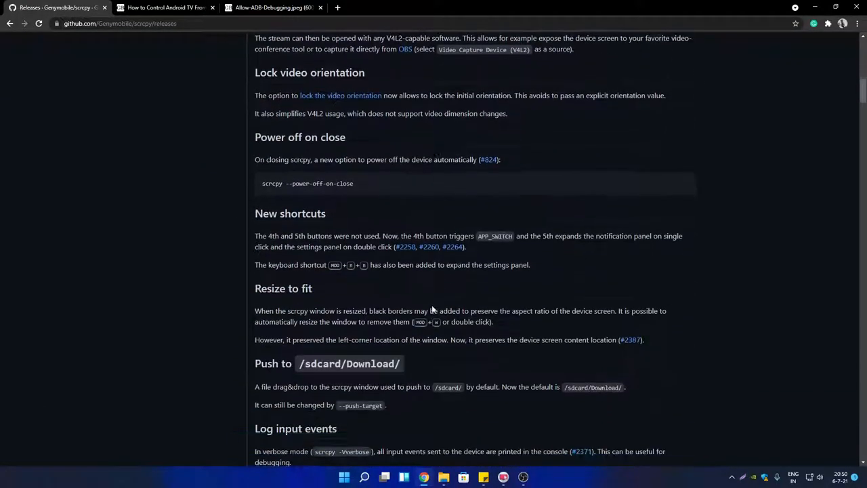
scroll("down", 3)
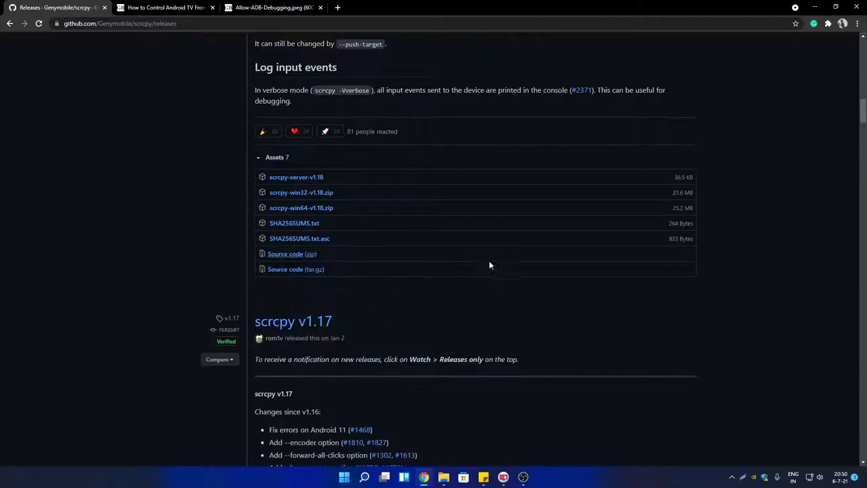
mouse_move(304, 196)
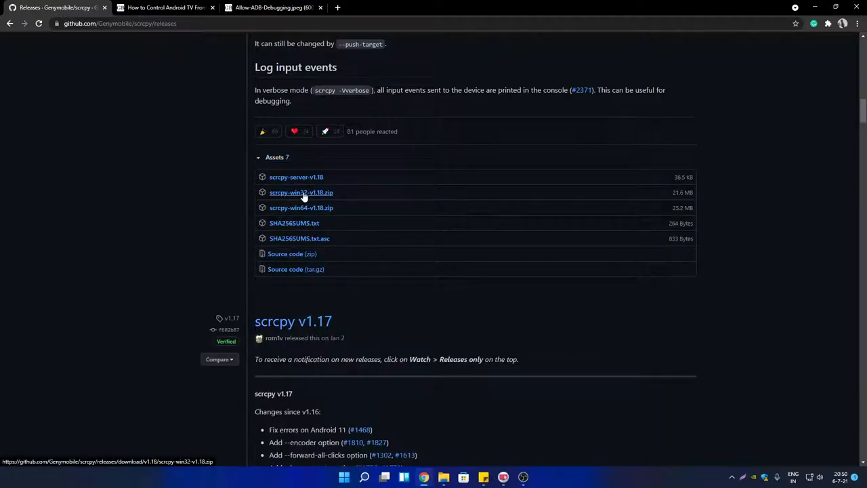
mouse_move(300, 207)
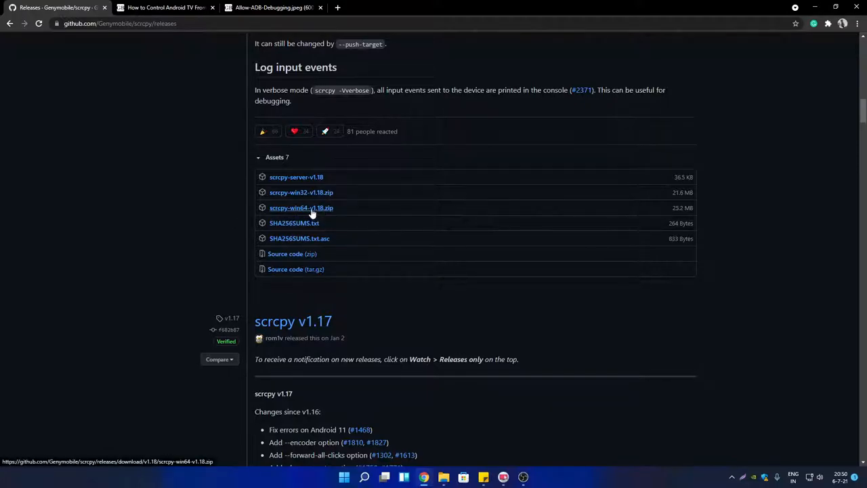
left_click(300, 207)
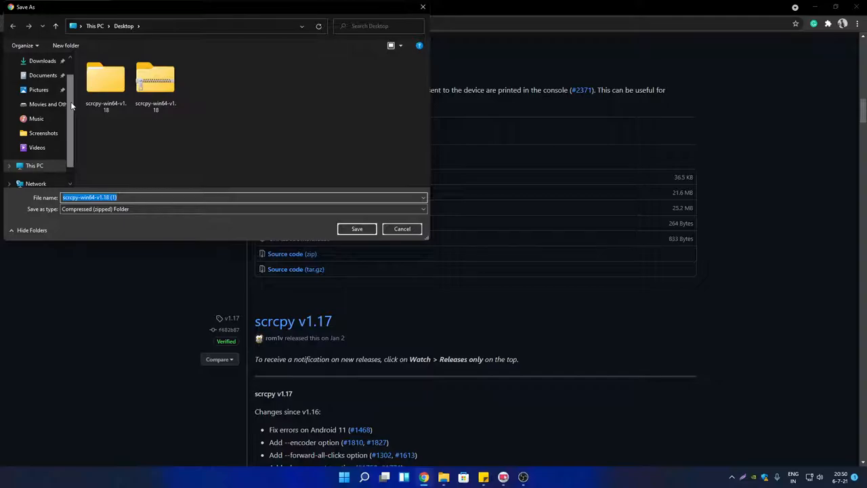
left_click(401, 228)
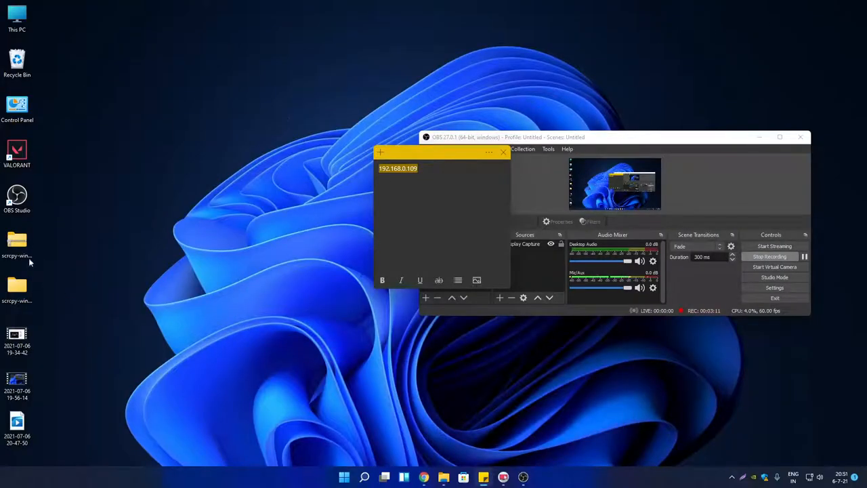
Extract All from the downloaded scrcpy zip on the Desktop into the scrcpy-win64-v1.18 folder
right_click(16, 240)
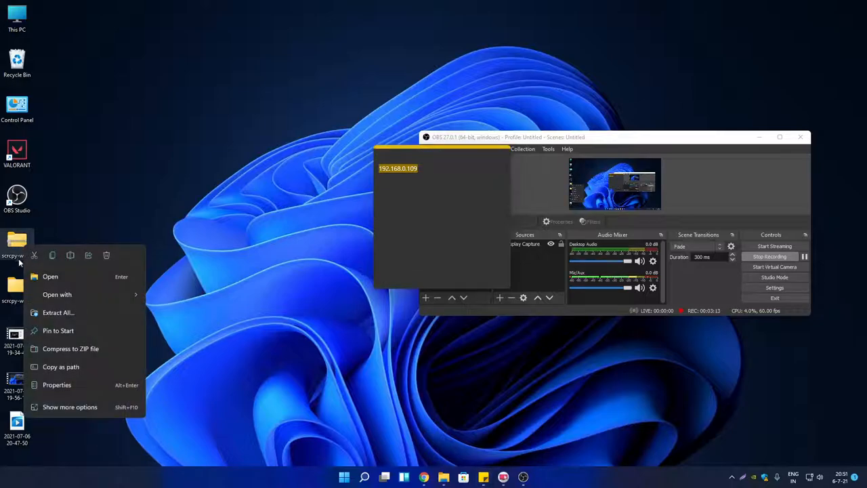
left_click(87, 314)
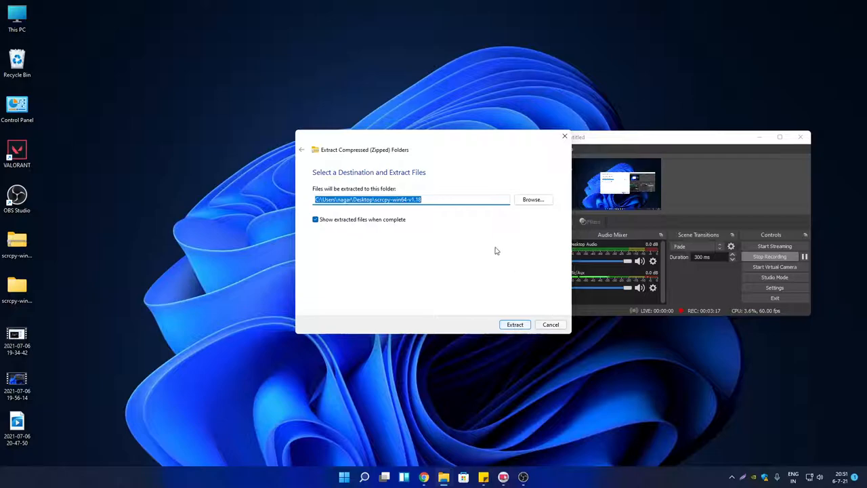
mouse_move(559, 146)
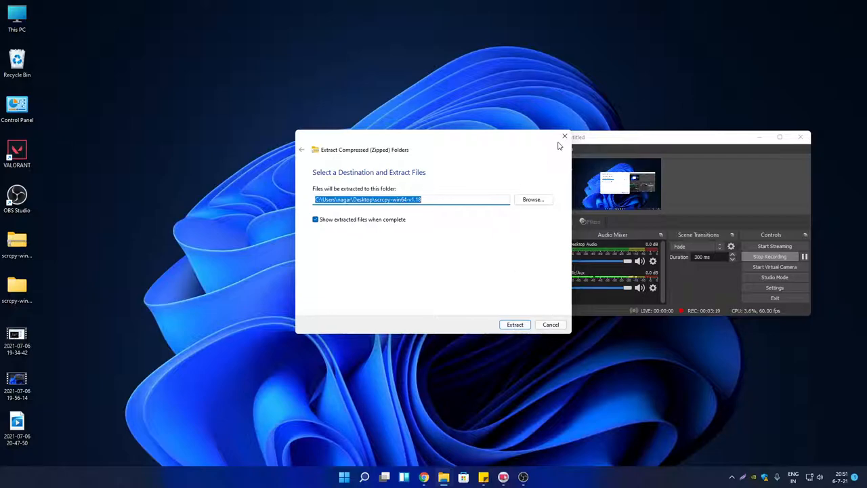
left_click(515, 323)
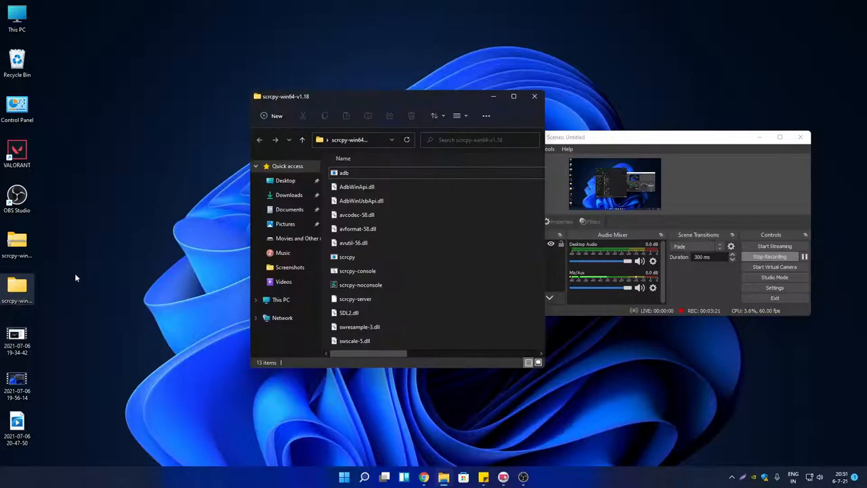
Maximize the scrcpy-win64-v1.18 folder and open Windows Terminal from its context menu
left_click(512, 97)
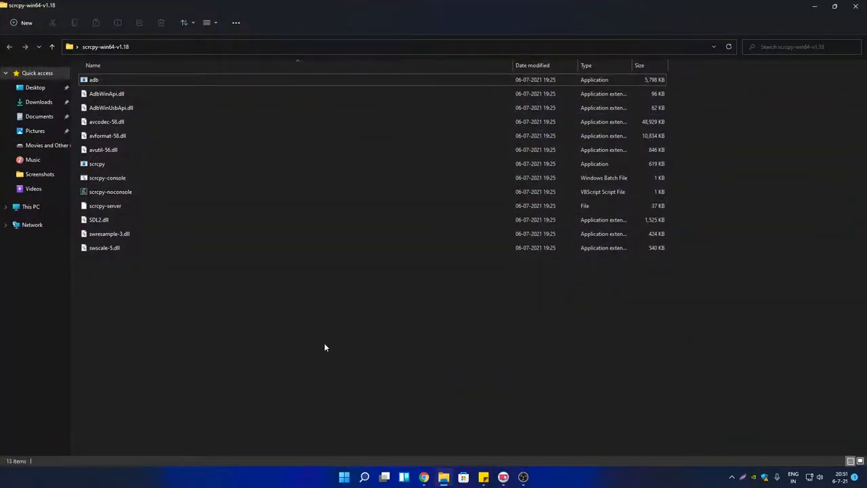
right_click(325, 348)
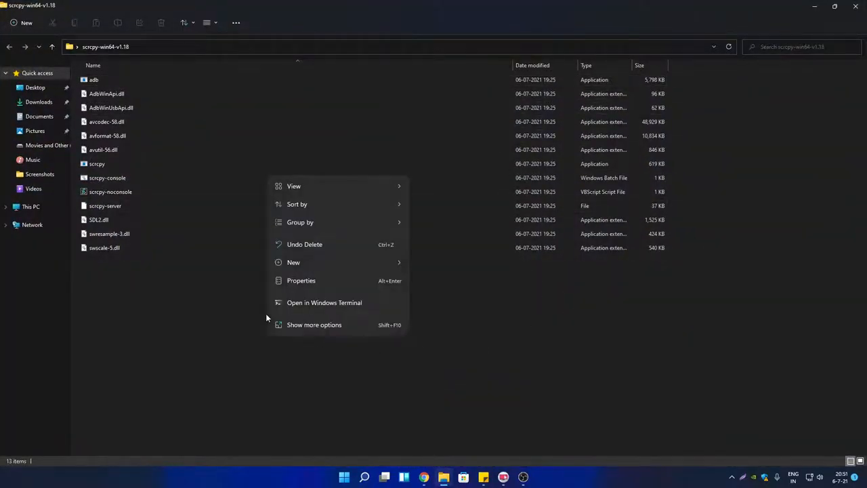
mouse_move(324, 302)
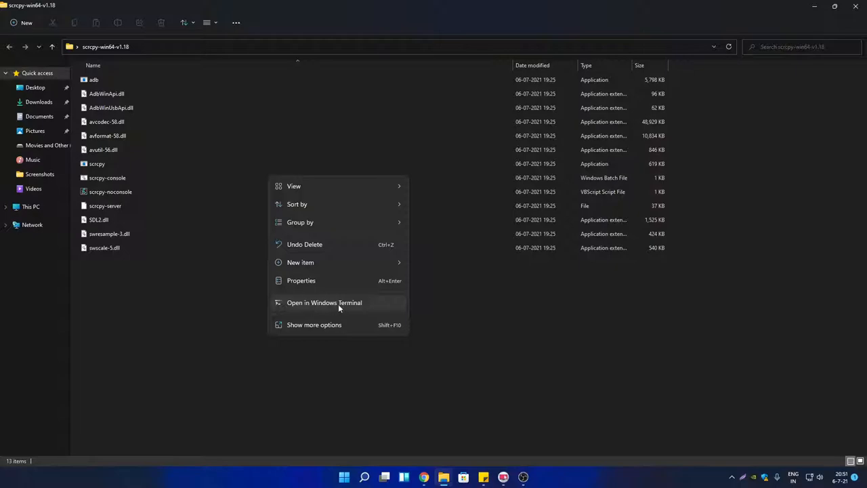
mouse_move(386, 305)
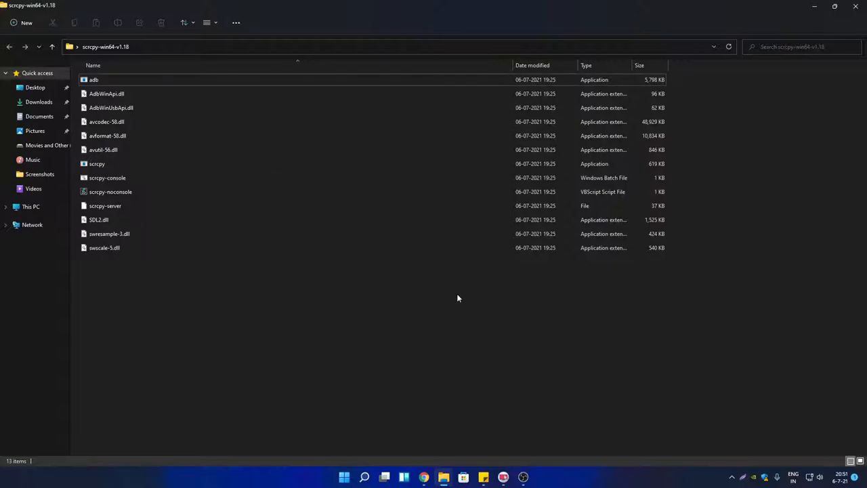
mouse_move(302, 324)
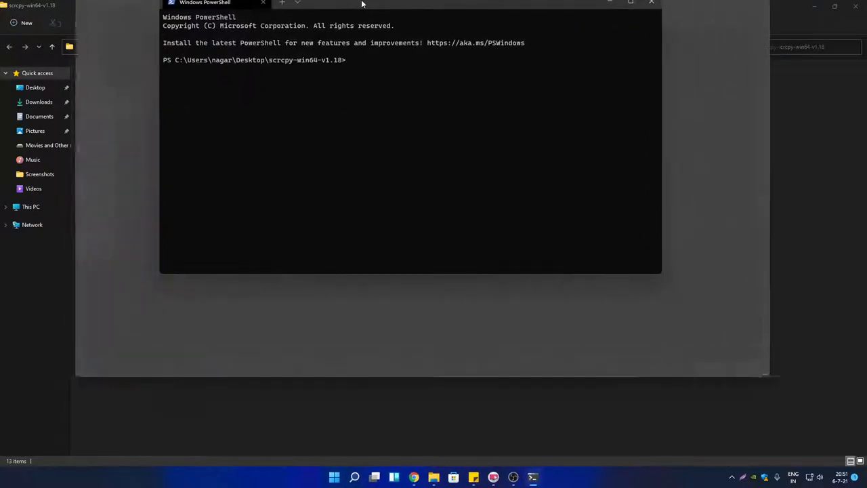
Run ./adb connect 192.168.0.109 in PowerShell
type(".//")
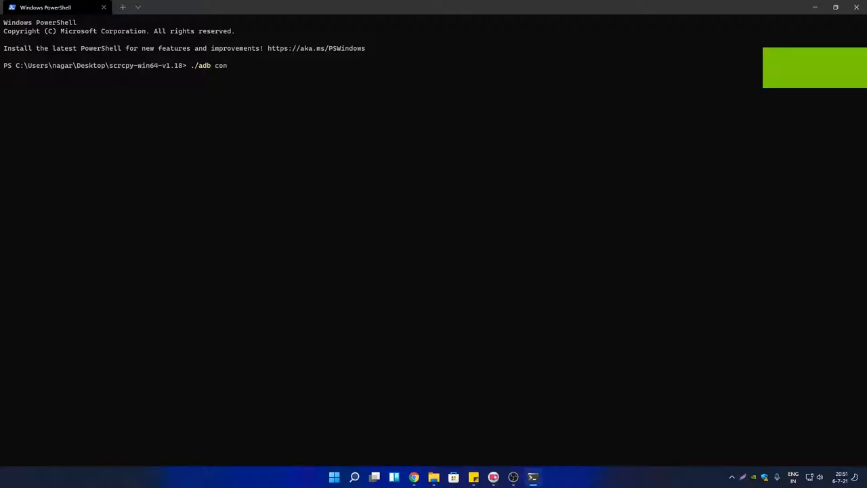
type("nect 1")
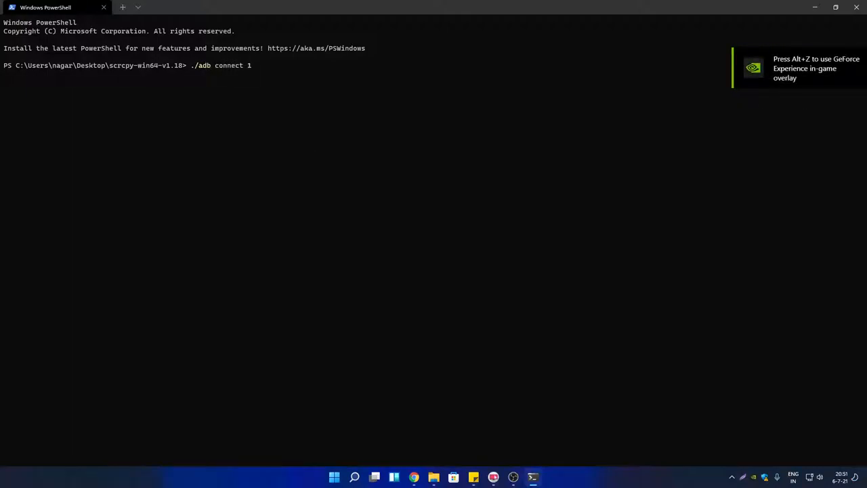
type("92.168")
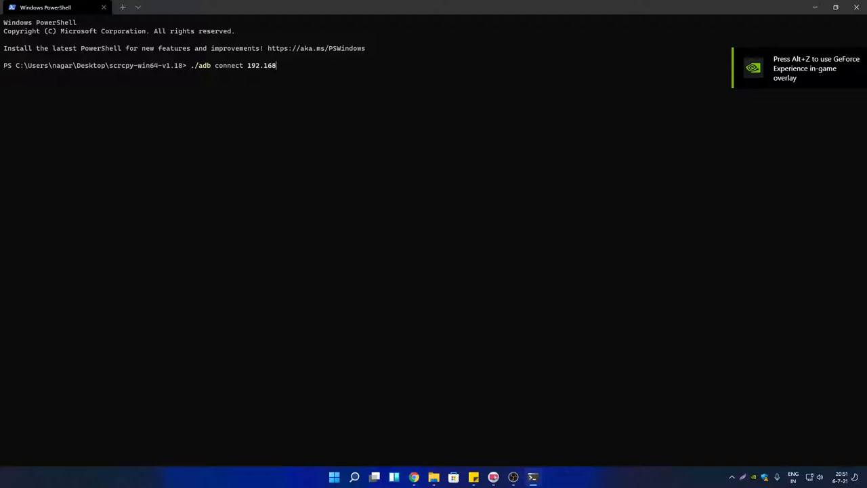
type(".0.1")
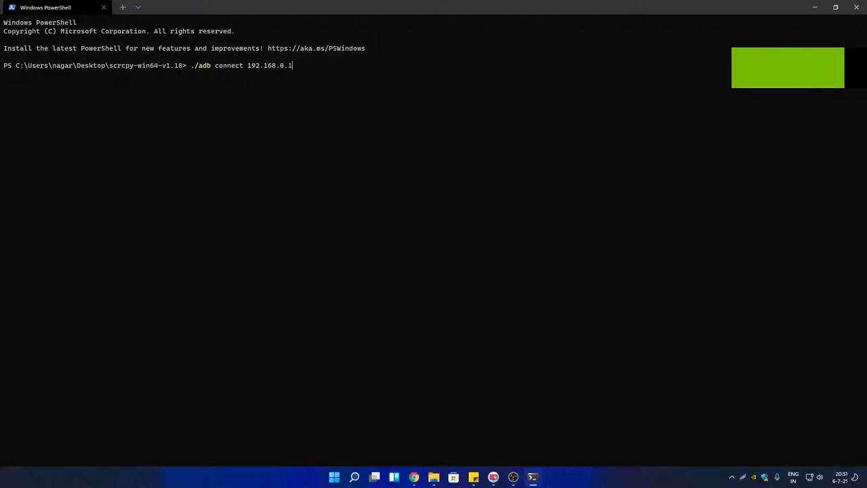
type("09")
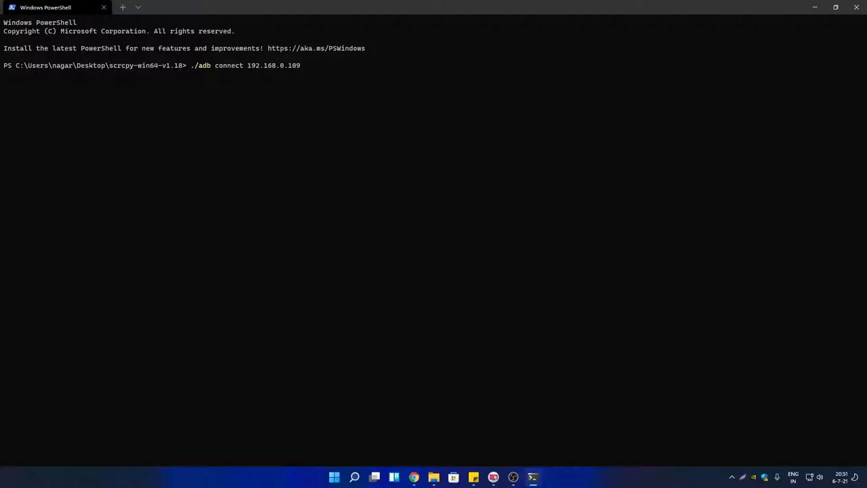
key("Return")
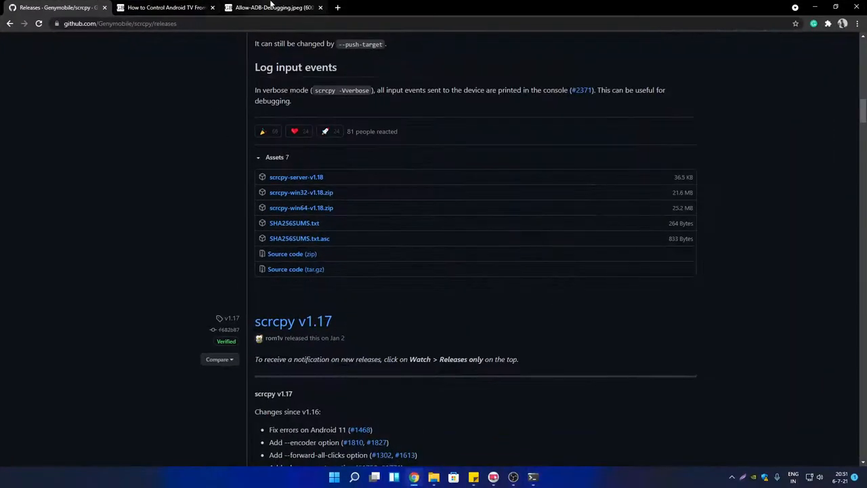
View the Allow-ADB-Debugging.jpeg tab, then minimize Chrome
left_click(271, 7)
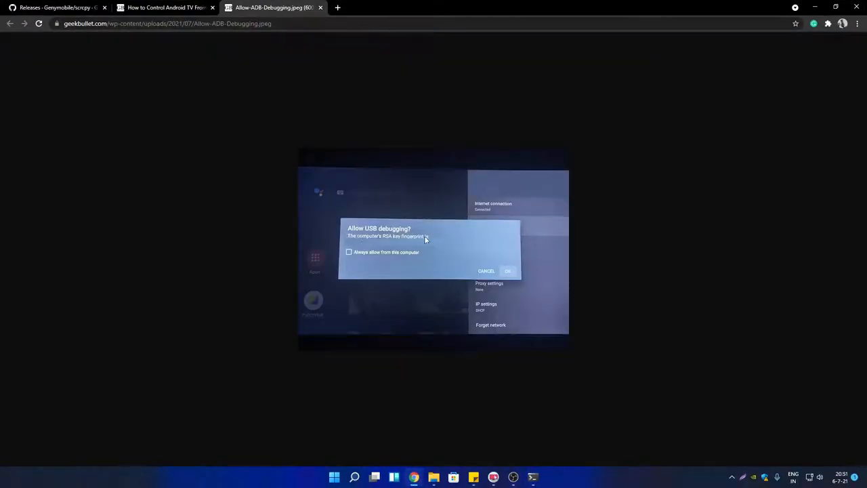
mouse_move(381, 263)
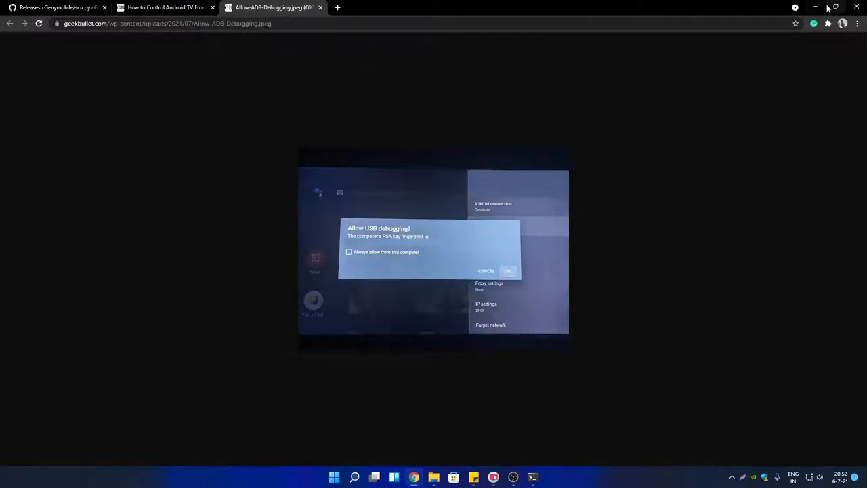
left_click(532, 477)
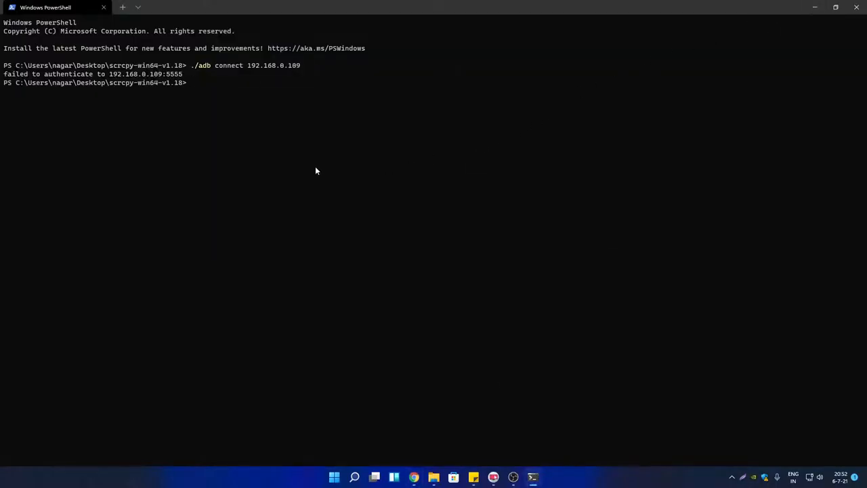
Rerun ./adb connect 192.168.0.109, which reports already connected
type("./adb connect")
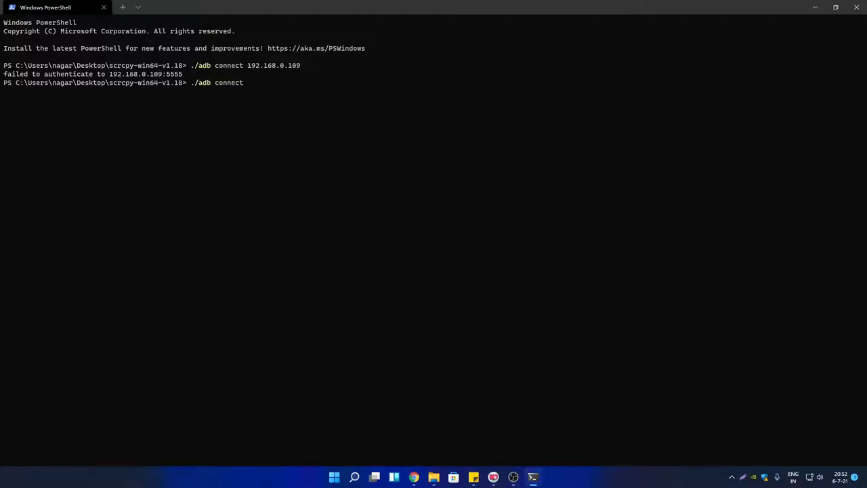
type("192.168")
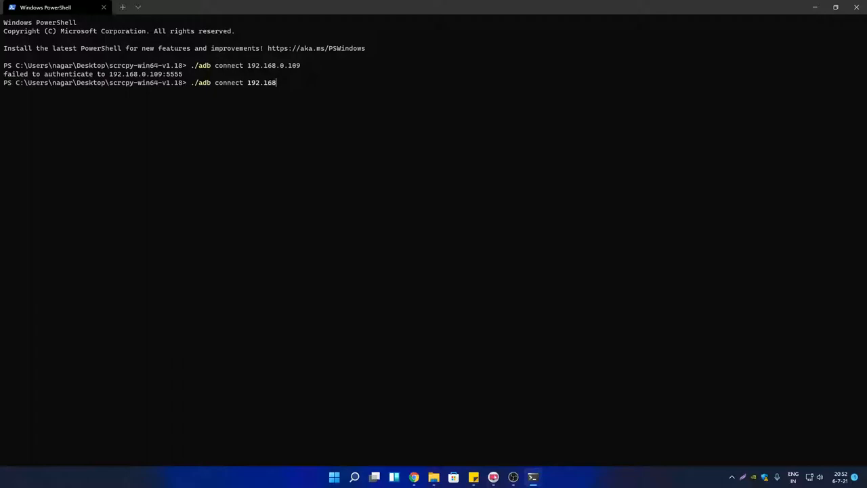
type(".0.109")
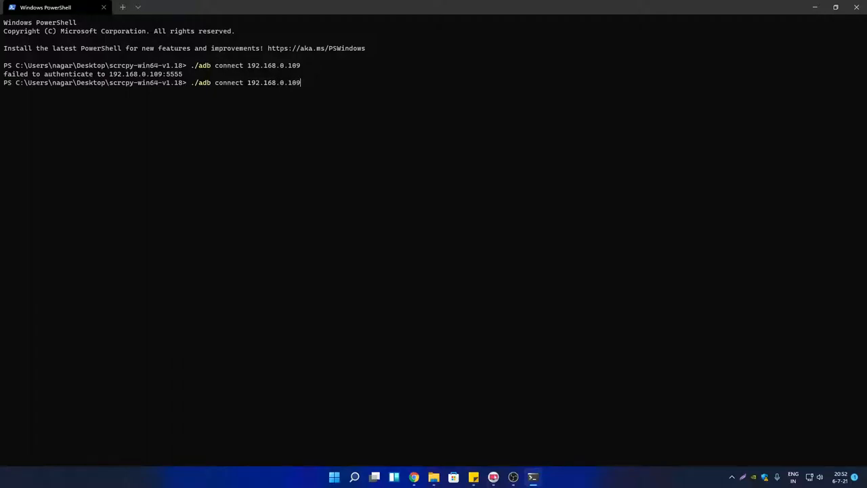
key("Return")
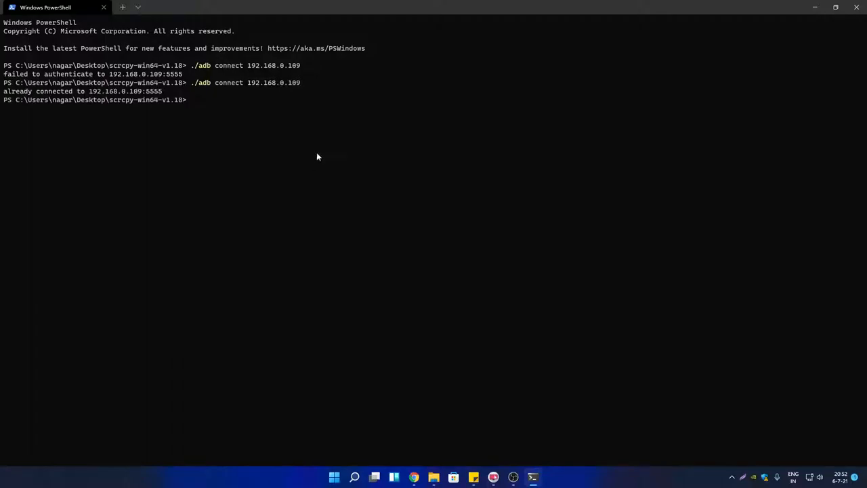
Launch ./scrcpy to start mirroring the TV screen
type("./scr")
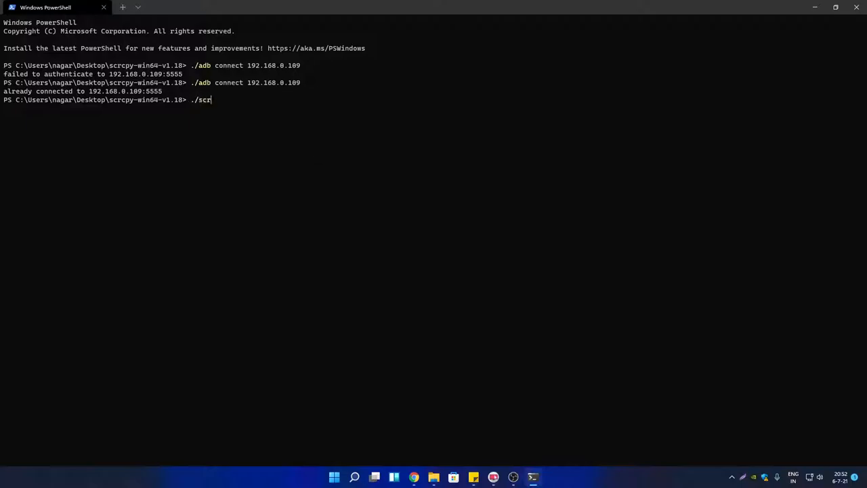
type("c")
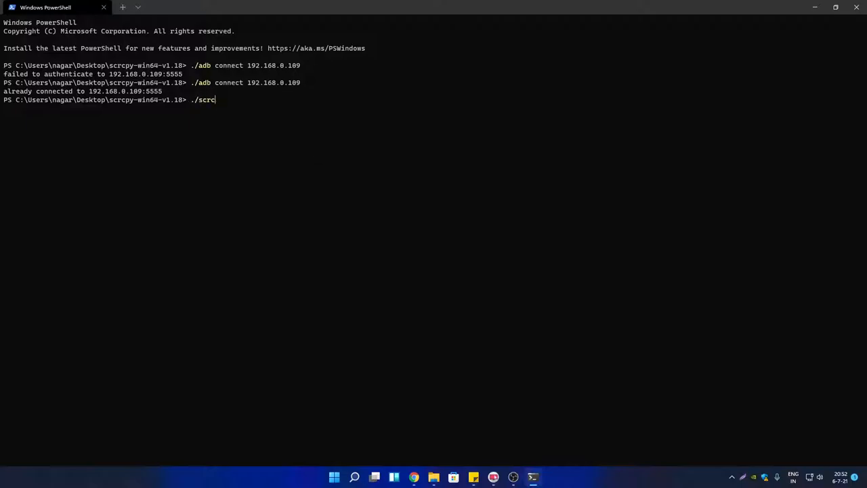
type("p")
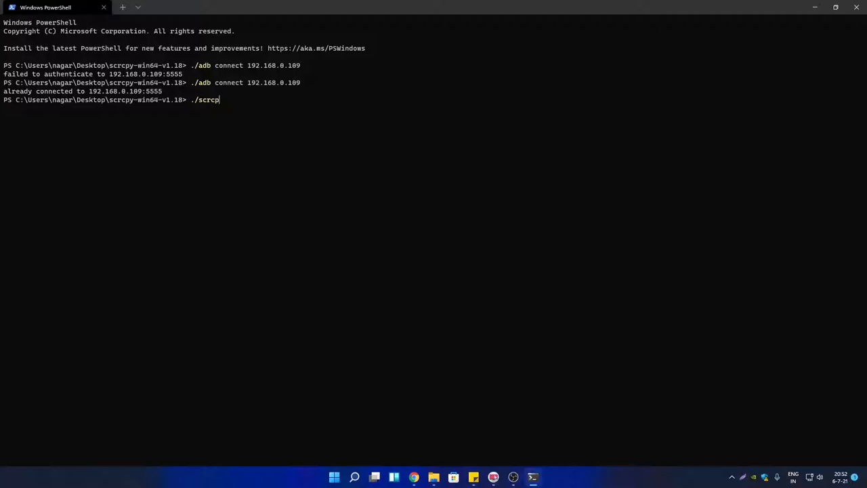
key("Return")
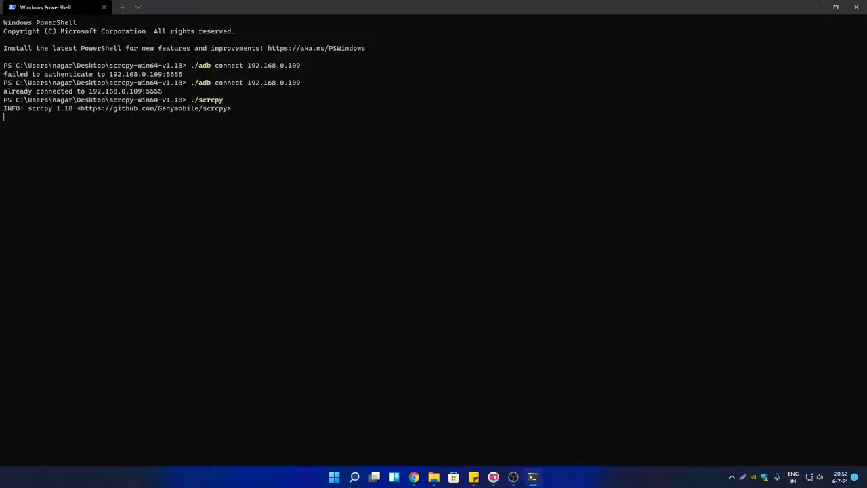
Maximize the MiTV4I mirroring window and dismiss the TV's network settings panel
key("Return")
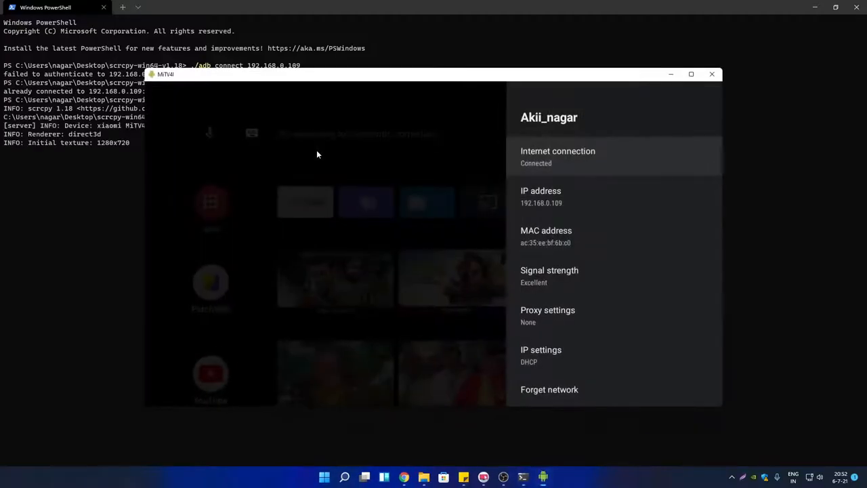
mouse_move(433, 115)
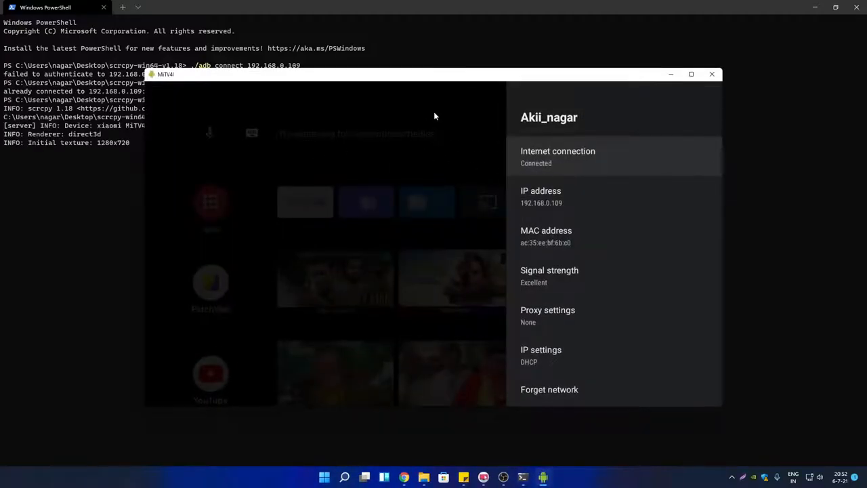
left_click(691, 74)
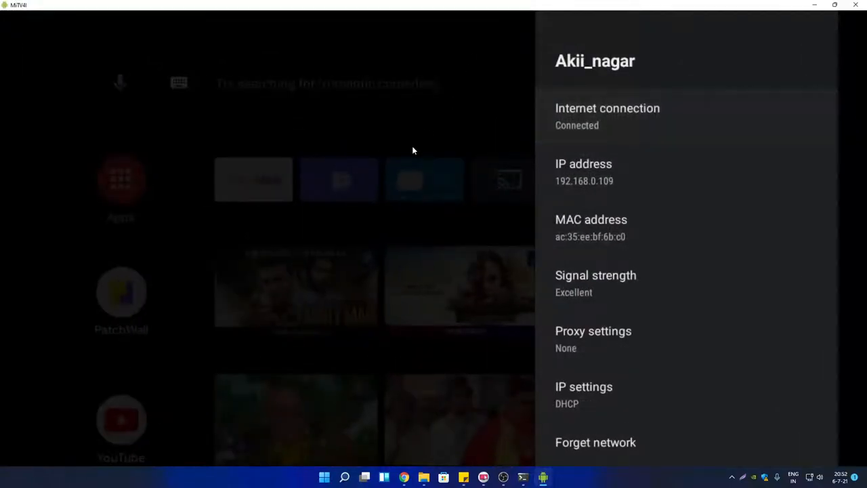
mouse_move(401, 112)
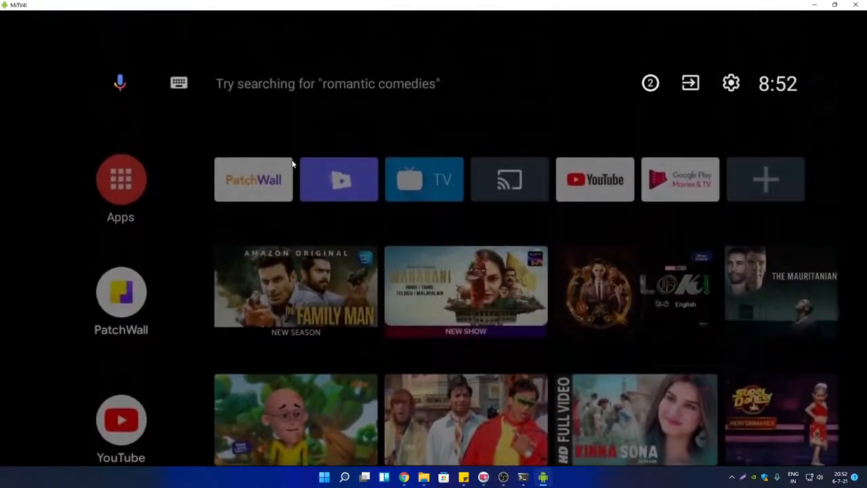
mouse_move(218, 144)
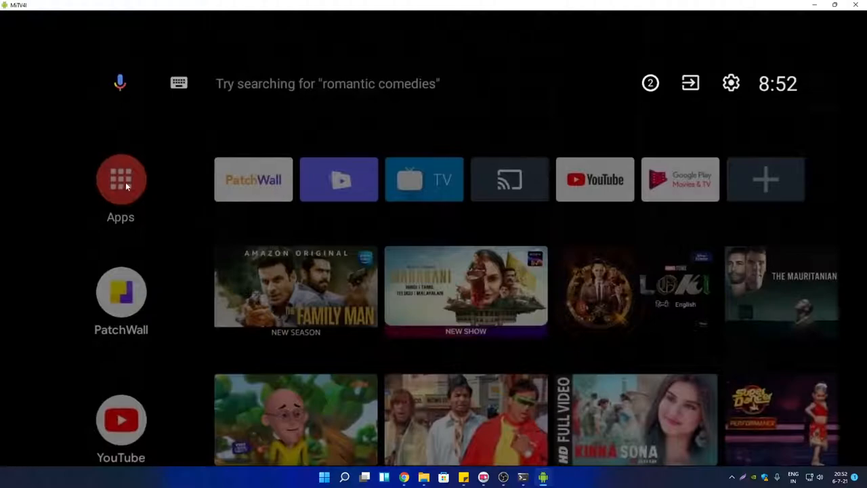
left_click(120, 179)
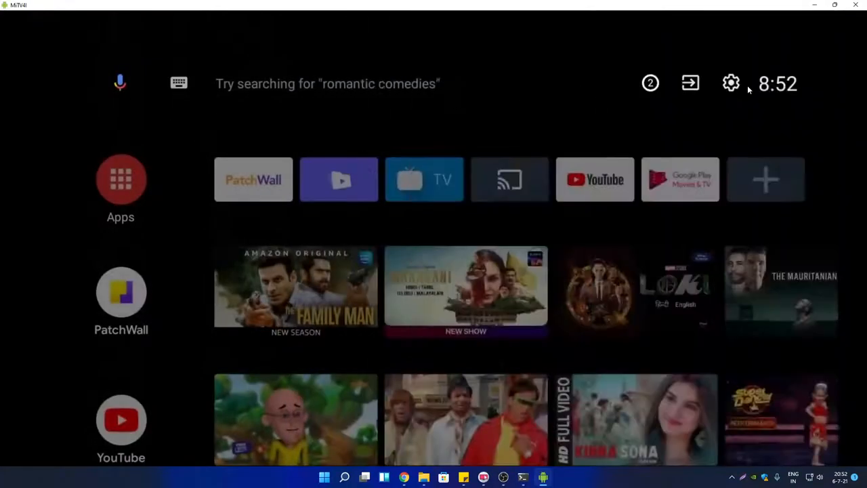
left_click(730, 82)
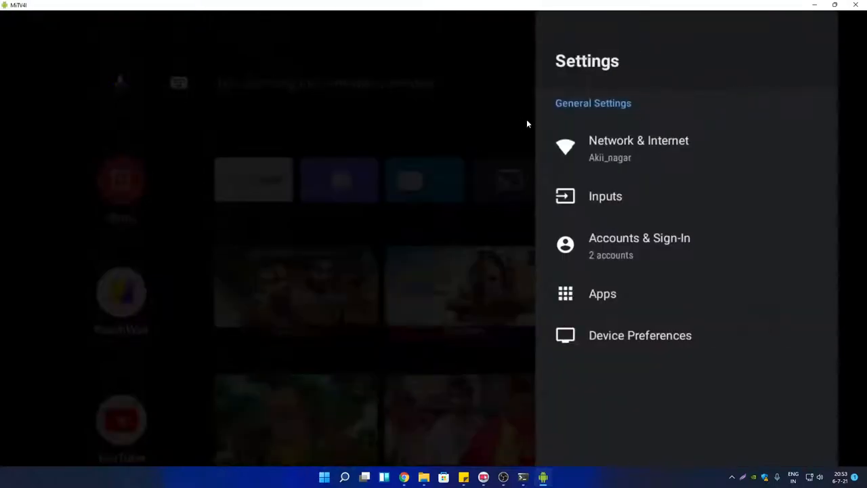
left_click(639, 335)
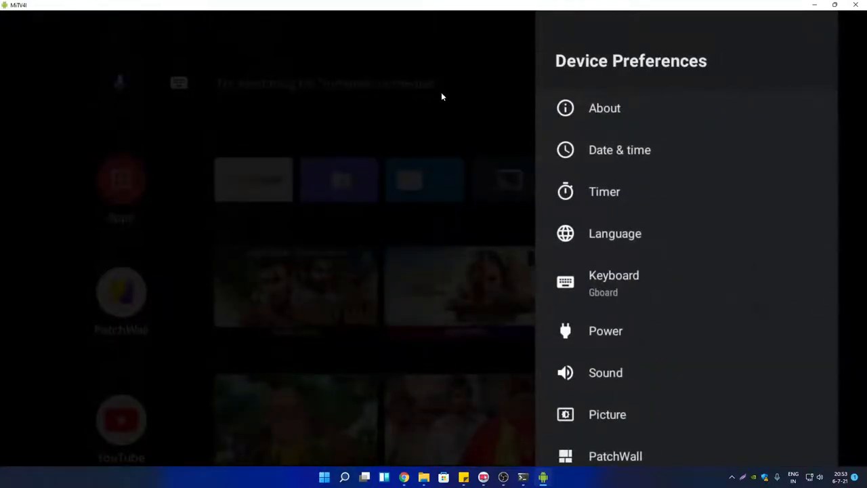
mouse_move(382, 106)
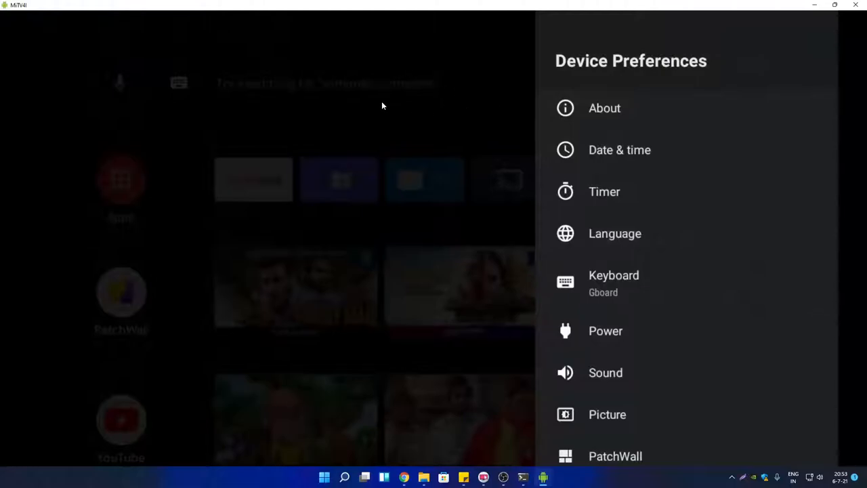
mouse_move(332, 108)
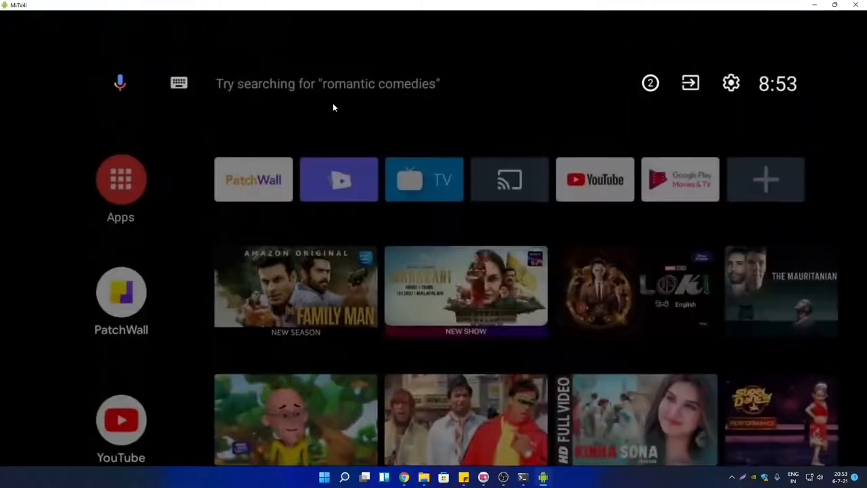
mouse_move(178, 83)
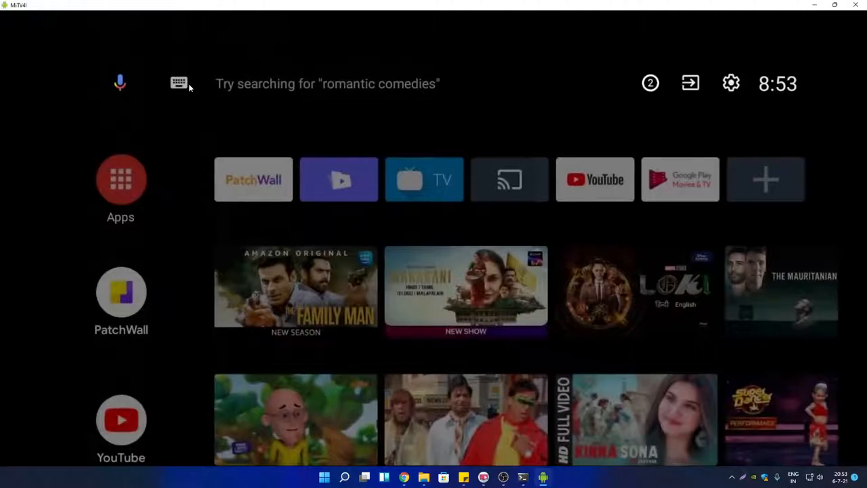
mouse_move(337, 137)
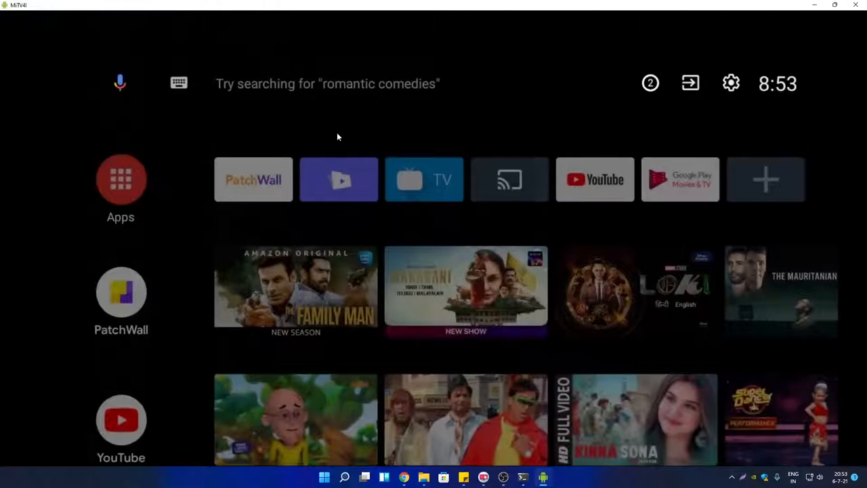
mouse_move(316, 167)
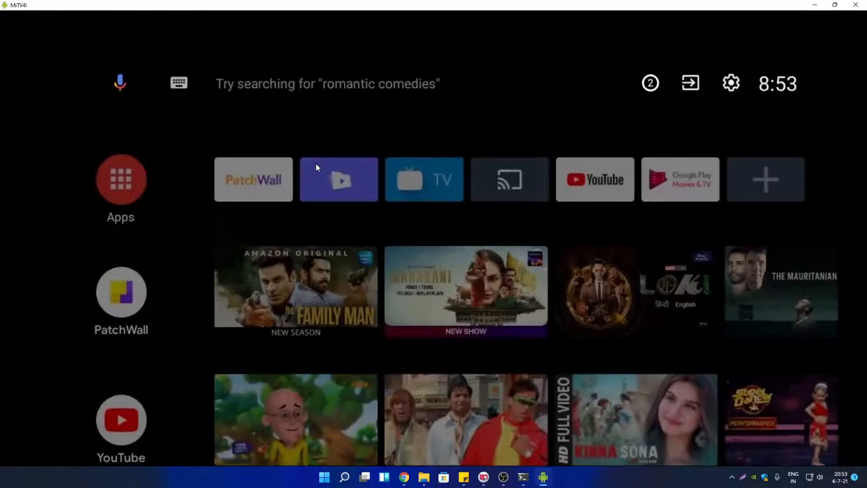
mouse_move(616, 313)
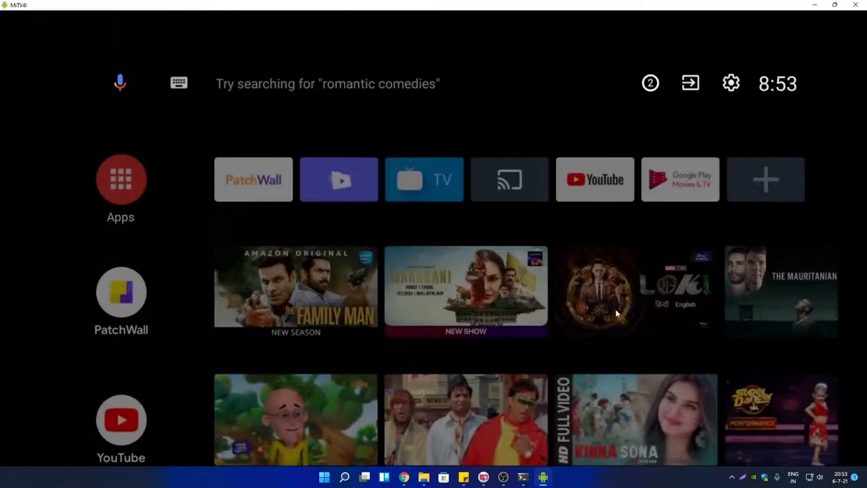